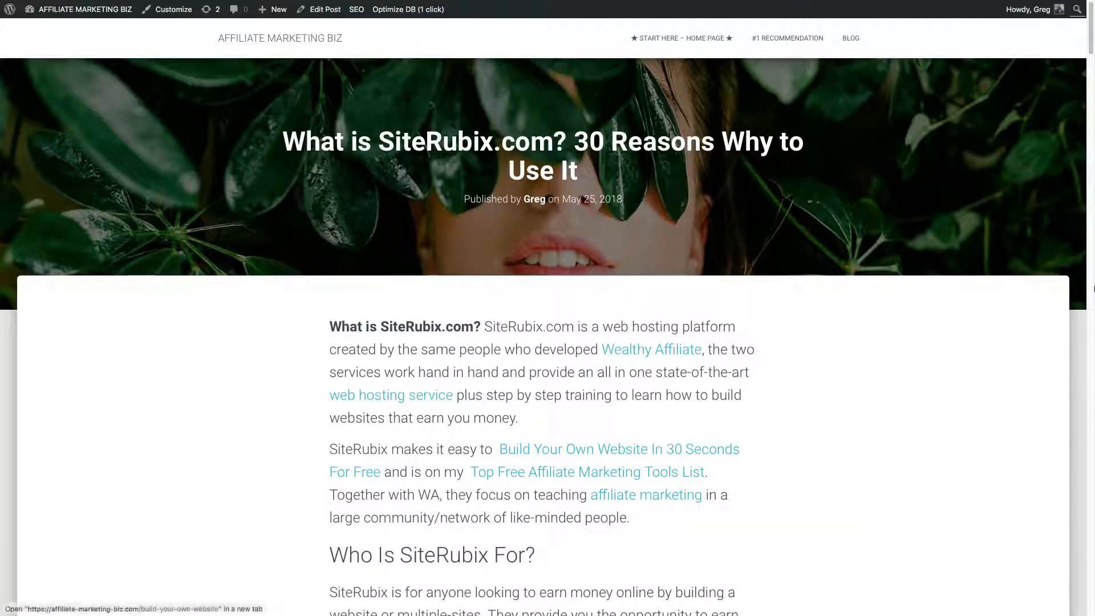
Scroll the review post down to the Free Starter vs Premium Membership comparison.
{"action": "scroll", "scroll_direction": "down", "scroll_amount": 3}
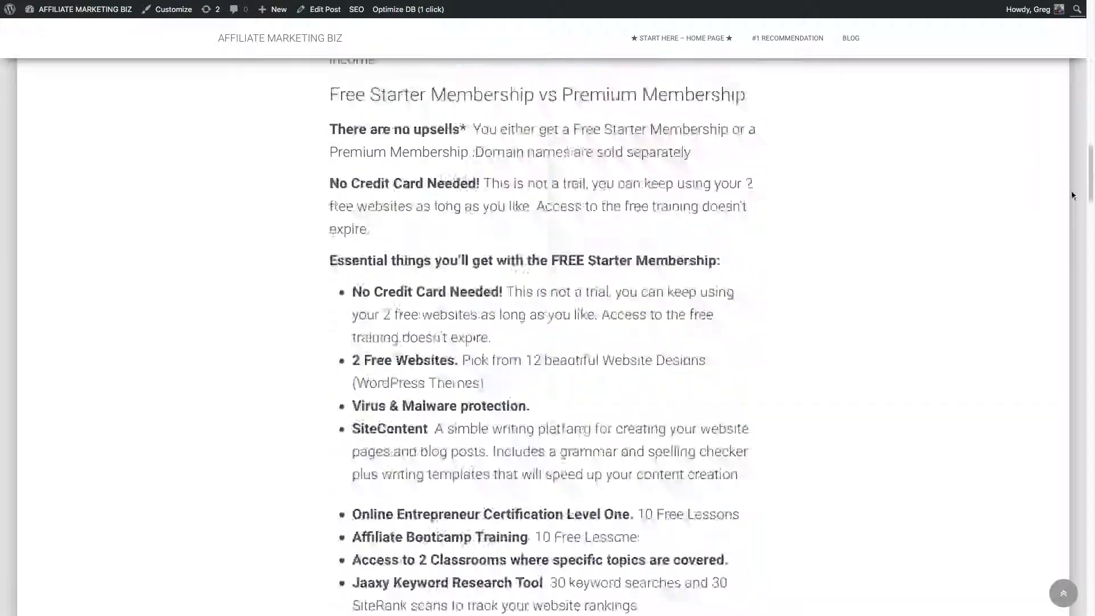
{"action": "scroll", "scroll_direction": "down", "scroll_amount": 3}
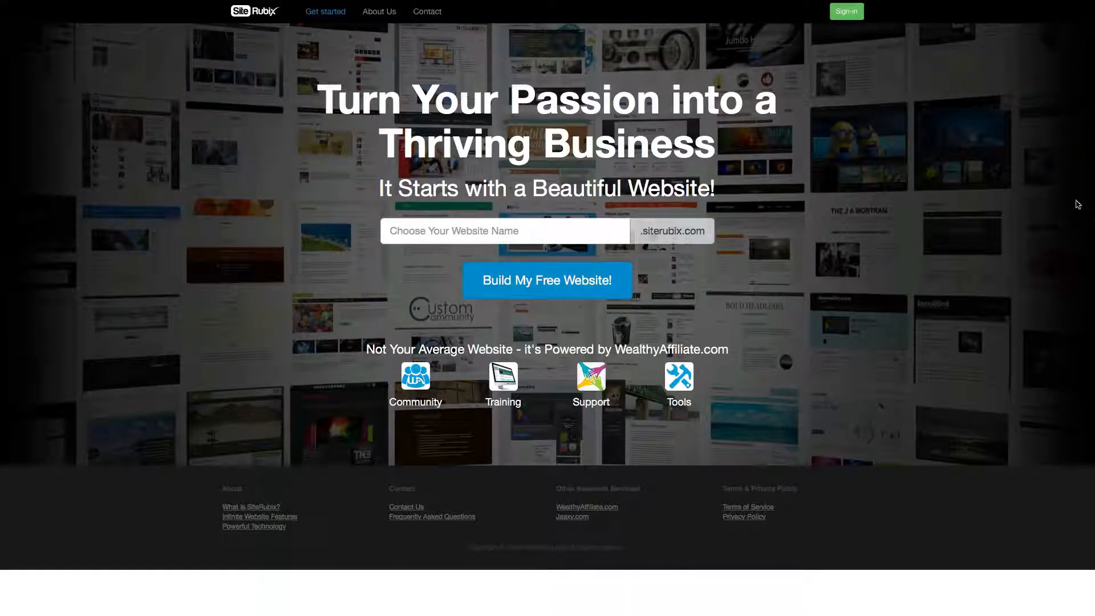
{"action": "mouse_move", "coordinate": [1067, 201]}
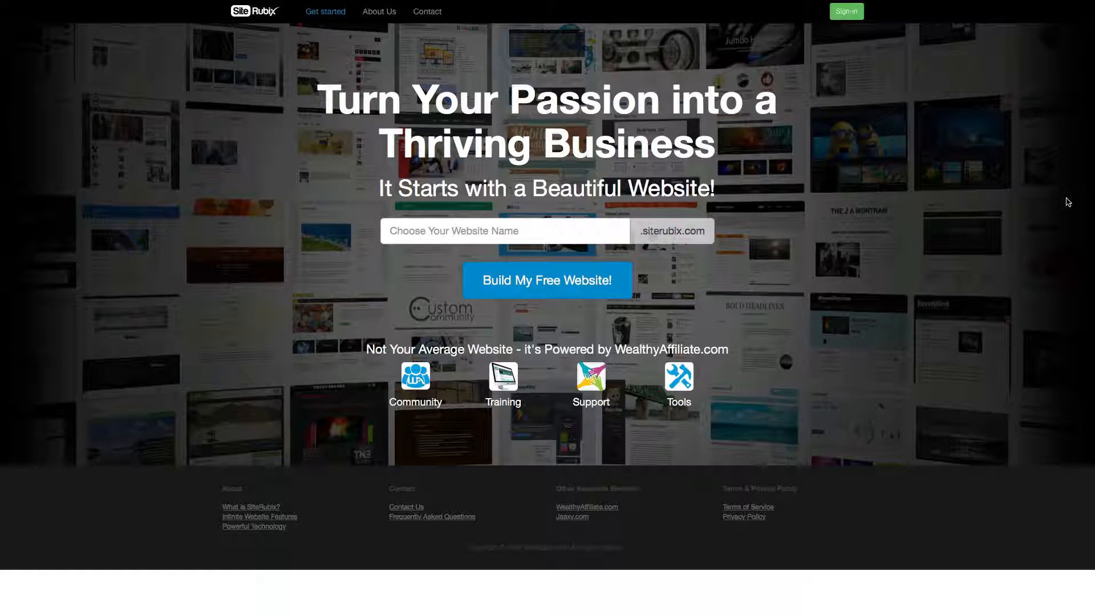
{"action": "mouse_move", "coordinate": [665, 261]}
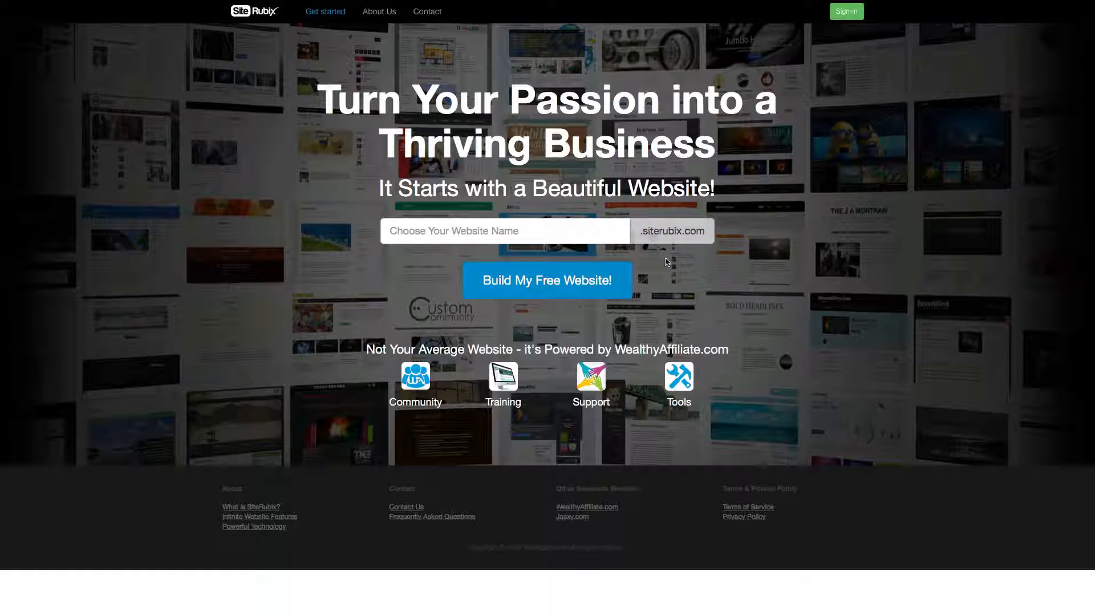
{"action": "mouse_move", "coordinate": [735, 269]}
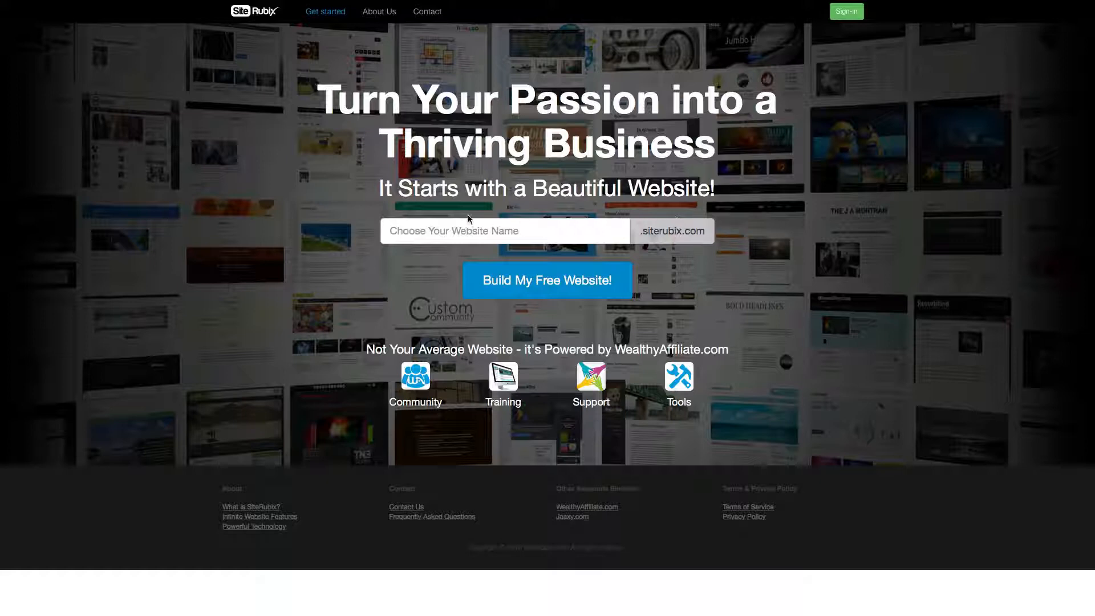
Activate the empty 'Choose Your Website Name' field on the SiteRubix homepage.
{"action": "left_click", "coordinate": [503, 231]}
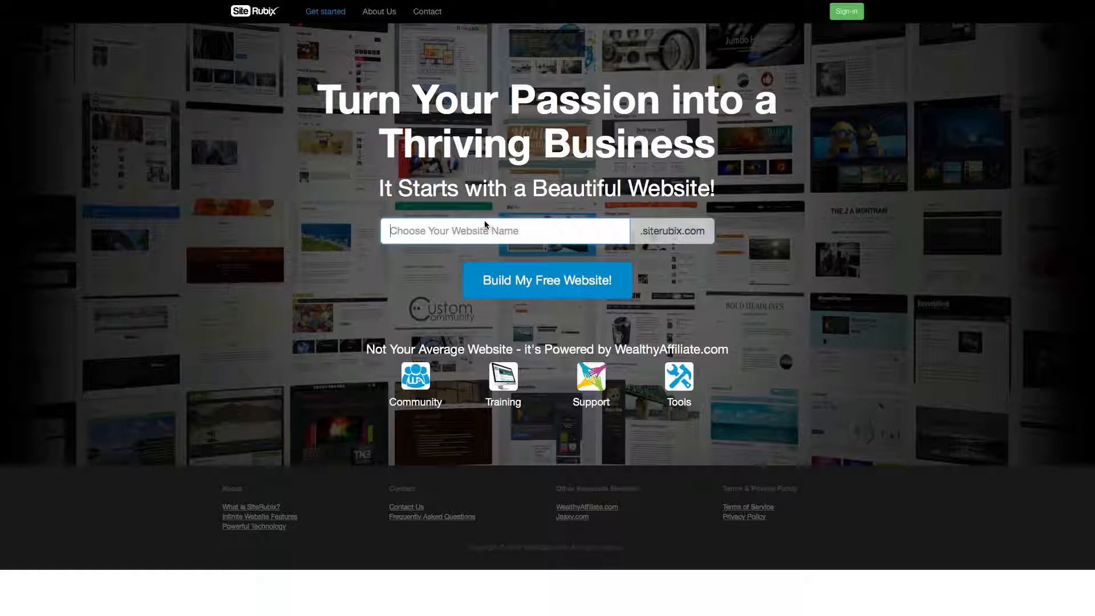
{"action": "mouse_move", "coordinate": [890, 204]}
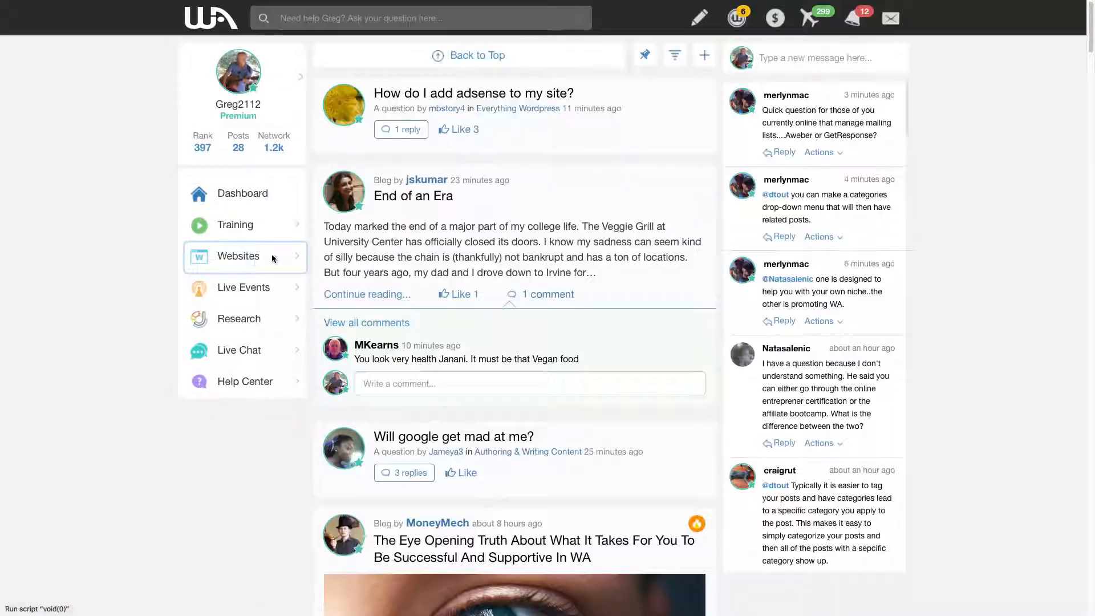
Start a Site Builder website on a free domain and select the domain name field.
{"action": "left_click", "coordinate": [238, 255]}
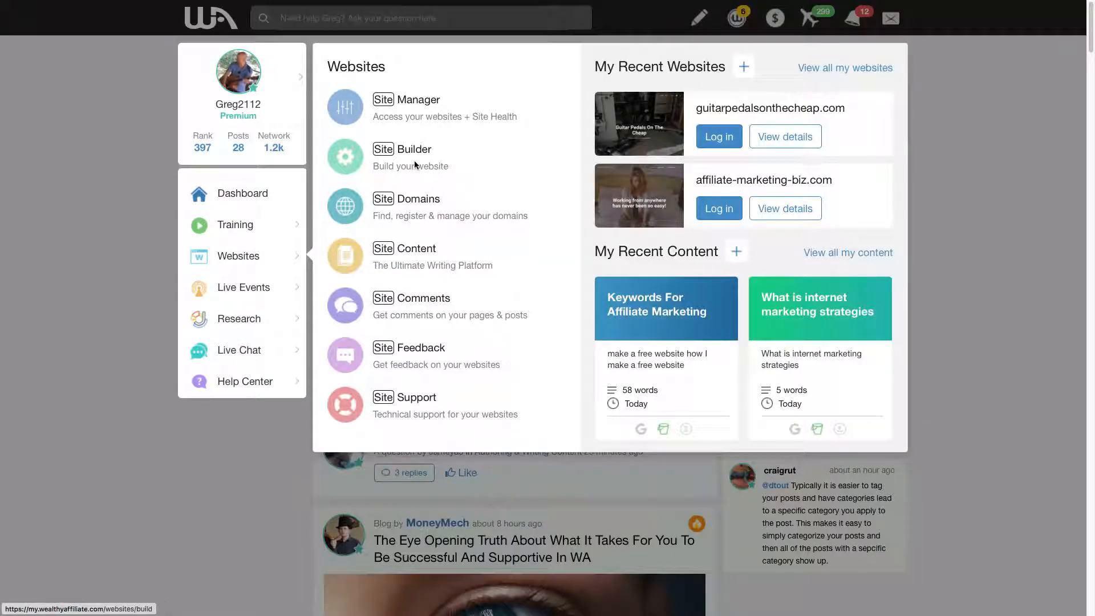
{"action": "left_click", "coordinate": [402, 149]}
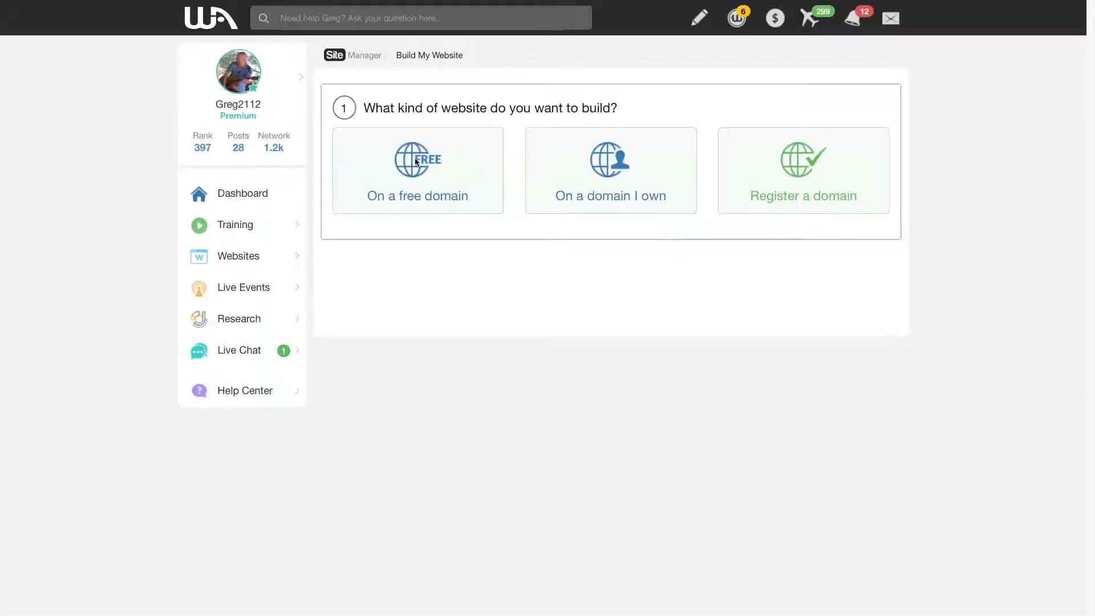
{"action": "left_click", "coordinate": [417, 171]}
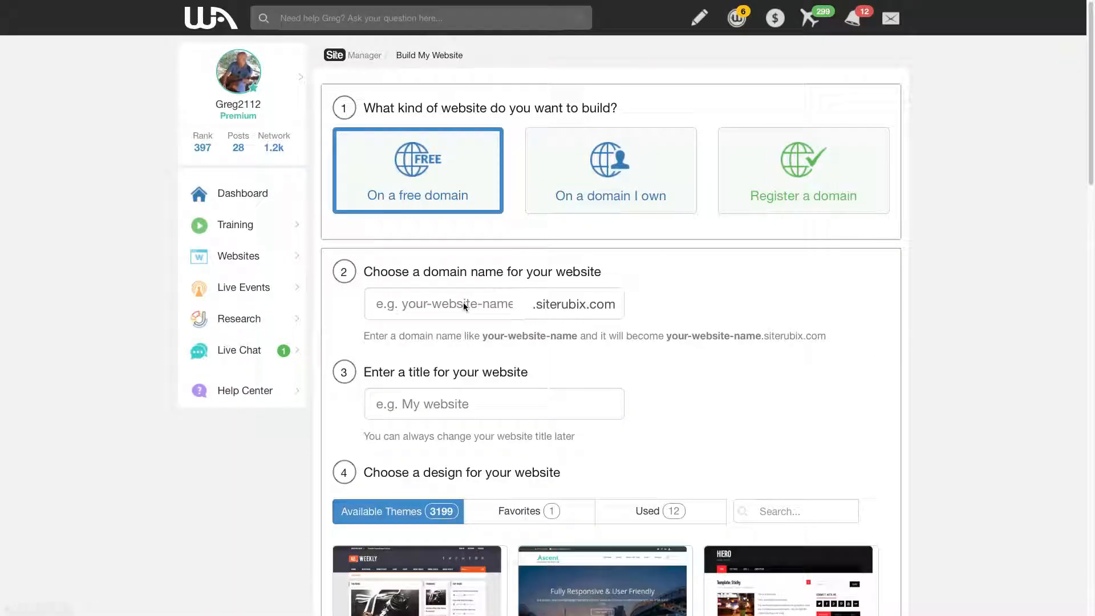
{"action": "left_click", "coordinate": [443, 303]}
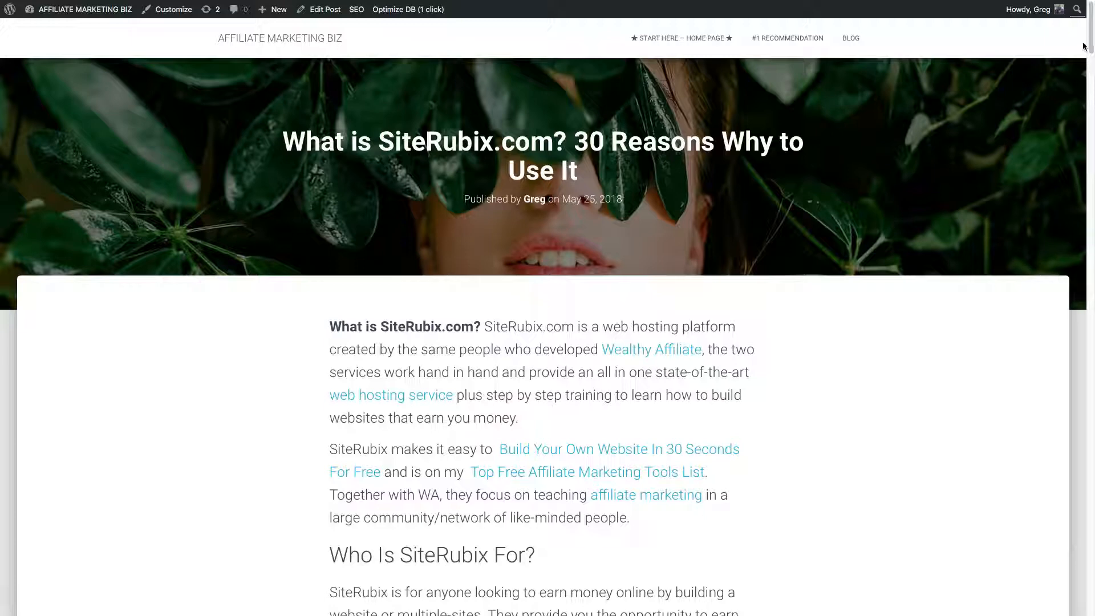
Scroll past the introduction to 'Who Is SiteRubix For?' and 'Who's Using SiteRubix?'.
{"action": "scroll", "scroll_direction": "down", "scroll_amount": 3}
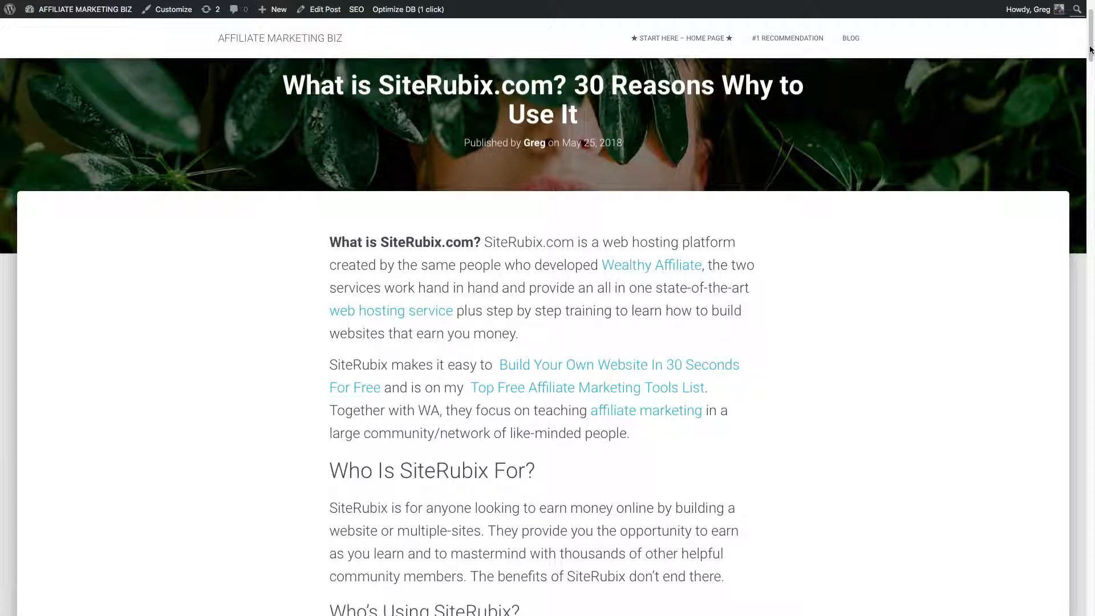
{"action": "scroll", "scroll_direction": "down", "scroll_amount": 3}
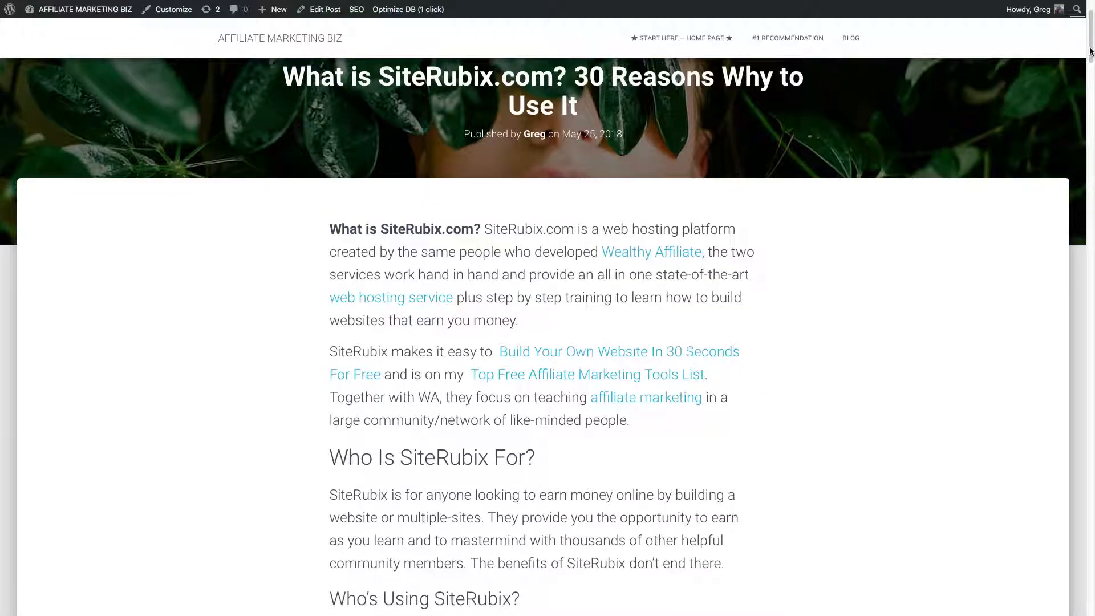
{"action": "scroll", "scroll_direction": "down", "scroll_amount": 3}
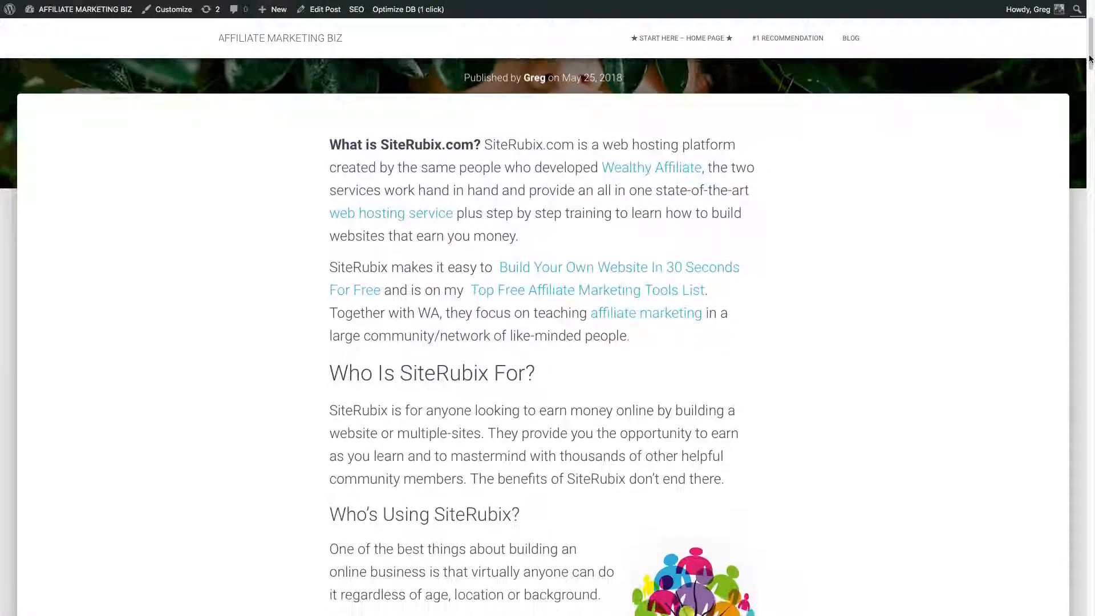
{"action": "scroll", "scroll_direction": "down", "scroll_amount": 3}
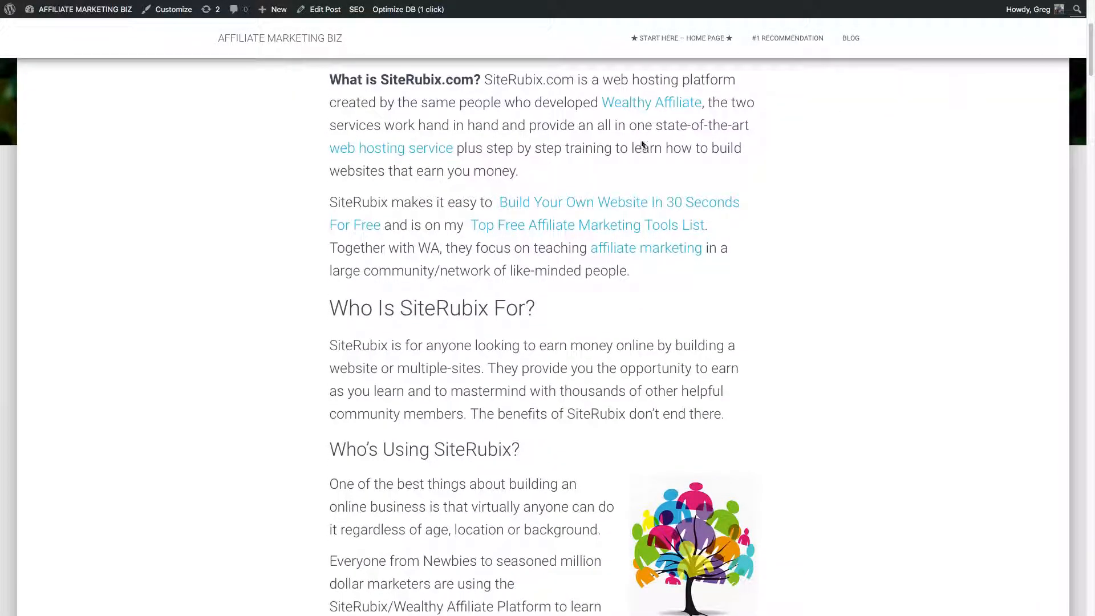
{"action": "mouse_move", "coordinate": [543, 209]}
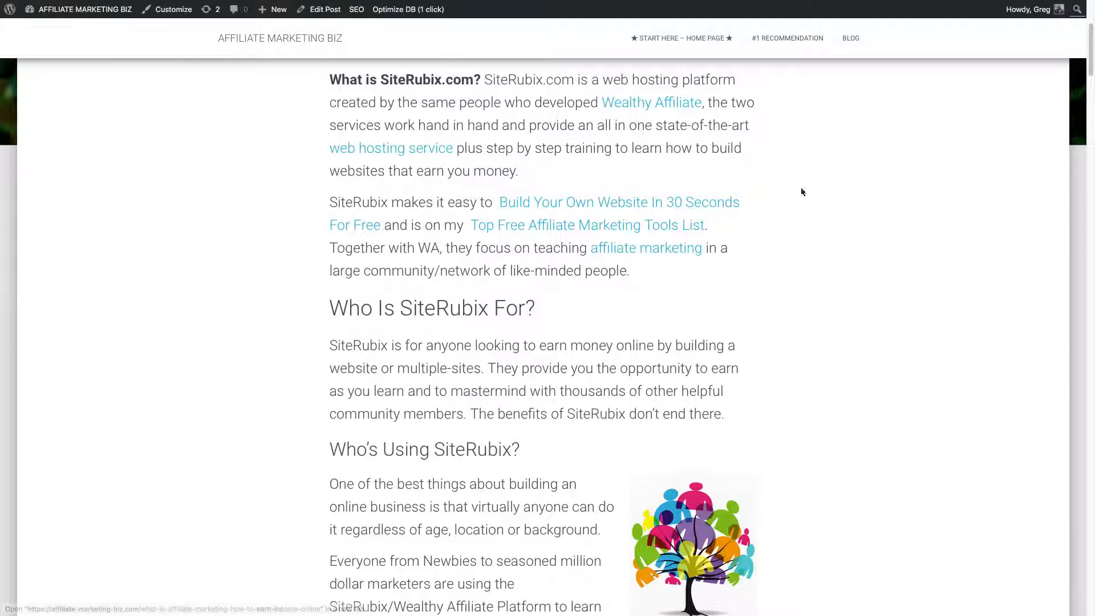
Highlight the lines about earning online, building websites, and newbies versus million-dollar marketers.
{"action": "scroll", "scroll_direction": "down", "scroll_amount": 3}
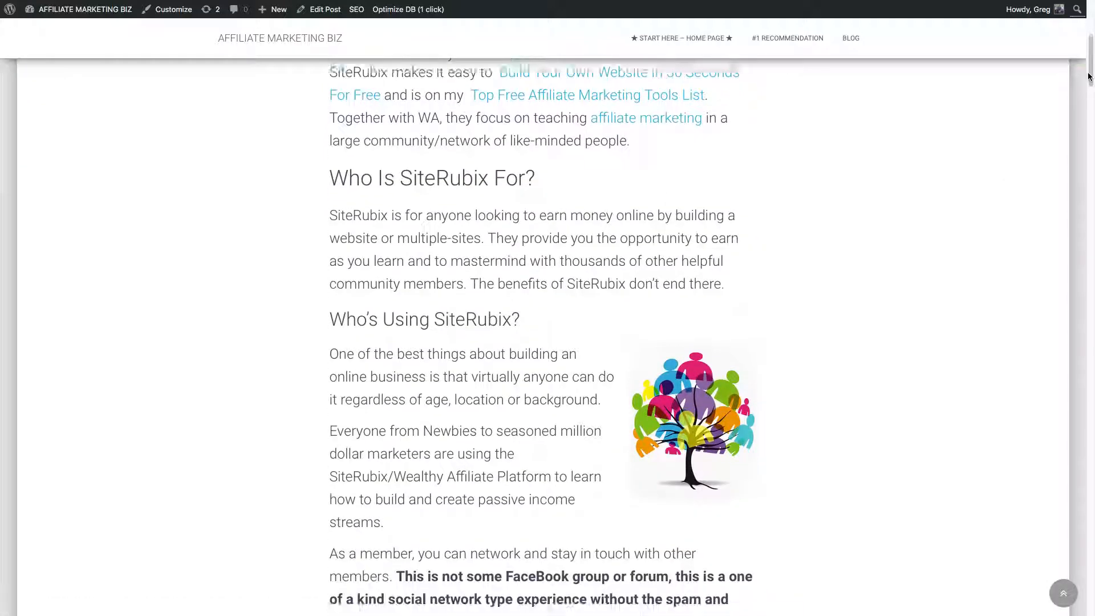
{"action": "left_click_drag", "start_coordinate": [475, 189], "coordinate": [697, 190]}
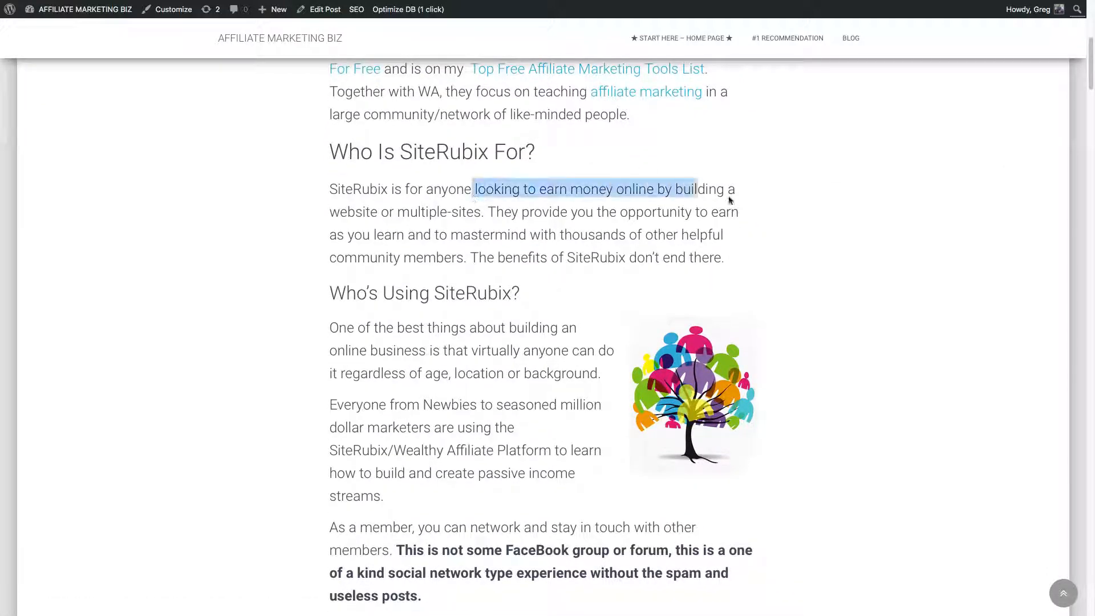
{"action": "left_click_drag", "start_coordinate": [688, 189], "coordinate": [740, 211]}
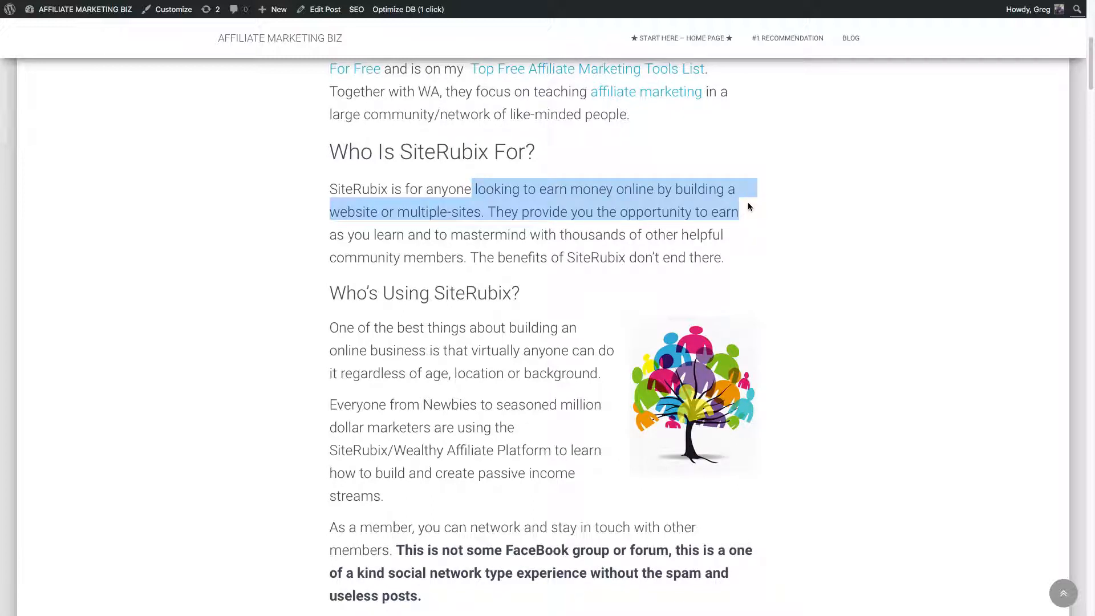
{"action": "left_click_drag", "start_coordinate": [749, 212], "coordinate": [724, 234]}
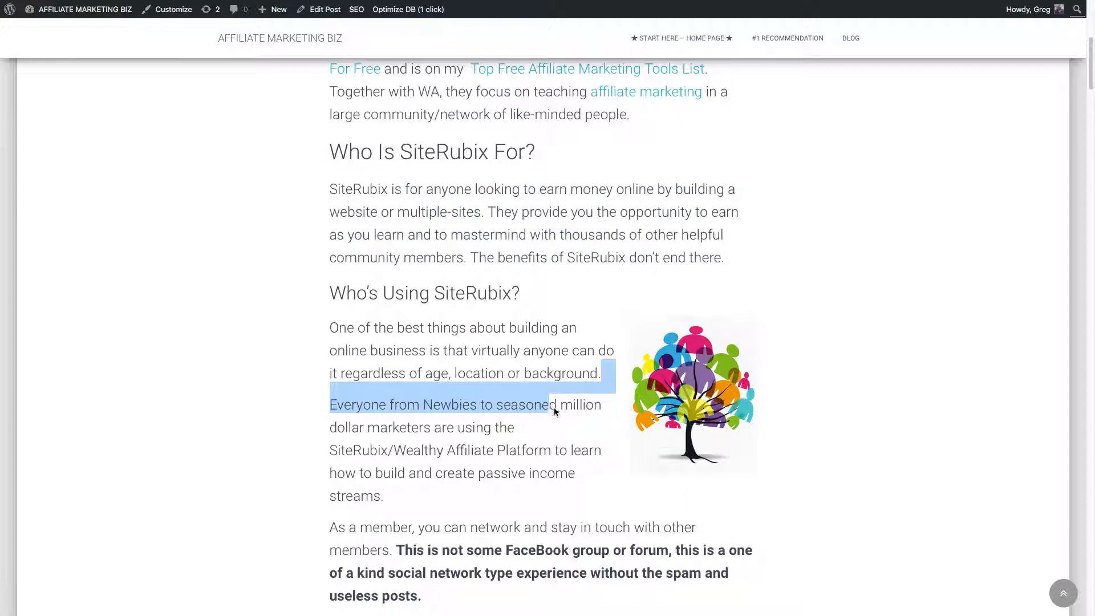
{"action": "left_click_drag", "start_coordinate": [552, 404], "coordinate": [513, 427]}
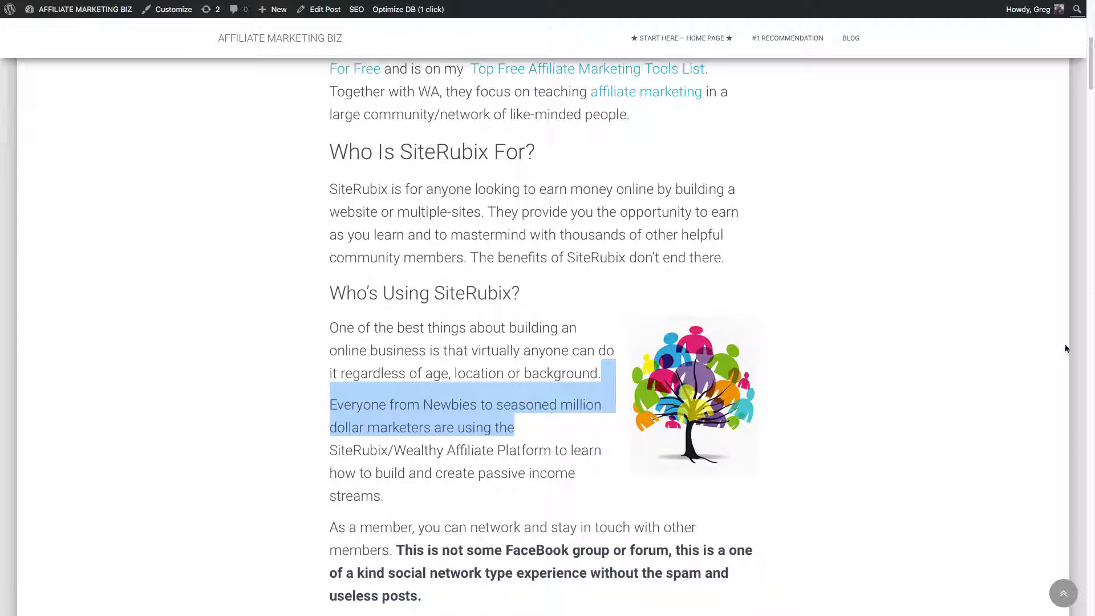
Scroll to the networking section and highlight the 'not some FaceBook group' spam-free sentence.
{"action": "scroll", "scroll_direction": "down", "scroll_amount": 3}
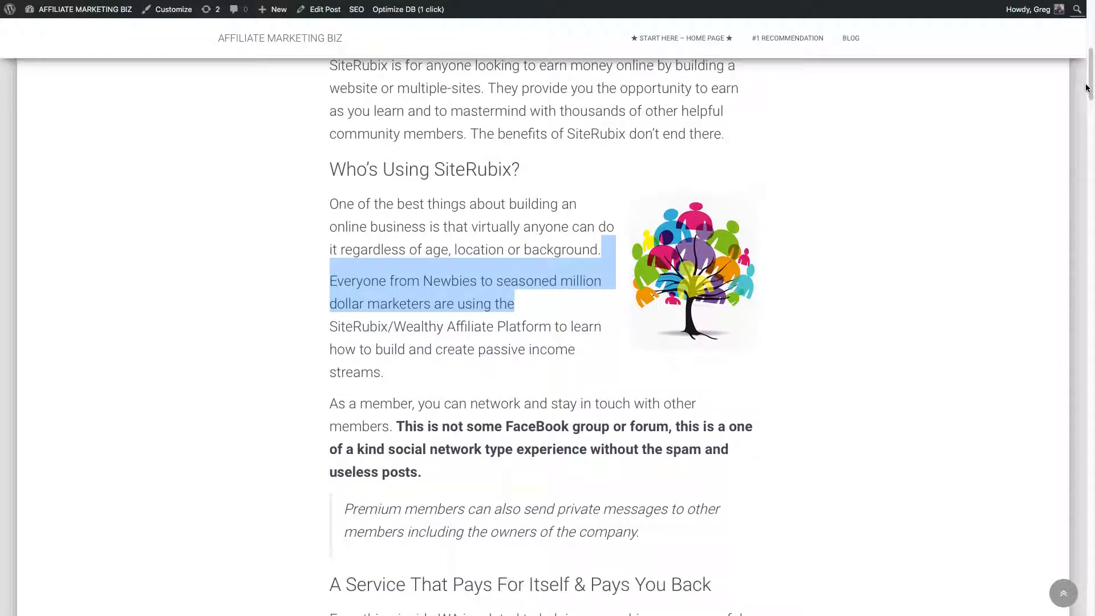
{"action": "scroll", "scroll_direction": "down", "scroll_amount": 3}
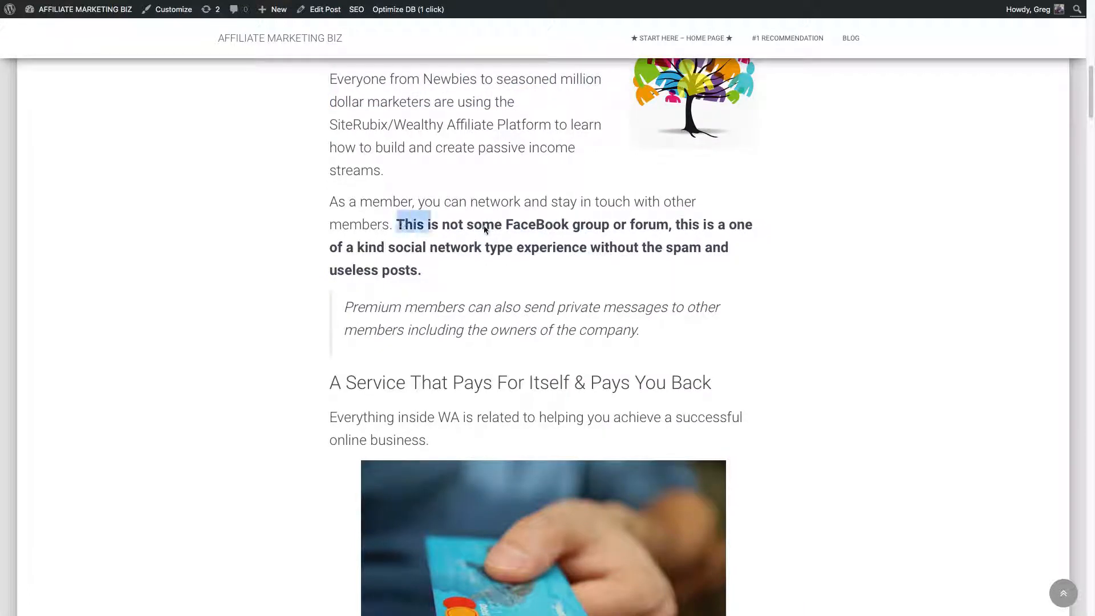
{"action": "left_click_drag", "start_coordinate": [397, 224], "coordinate": [666, 224]}
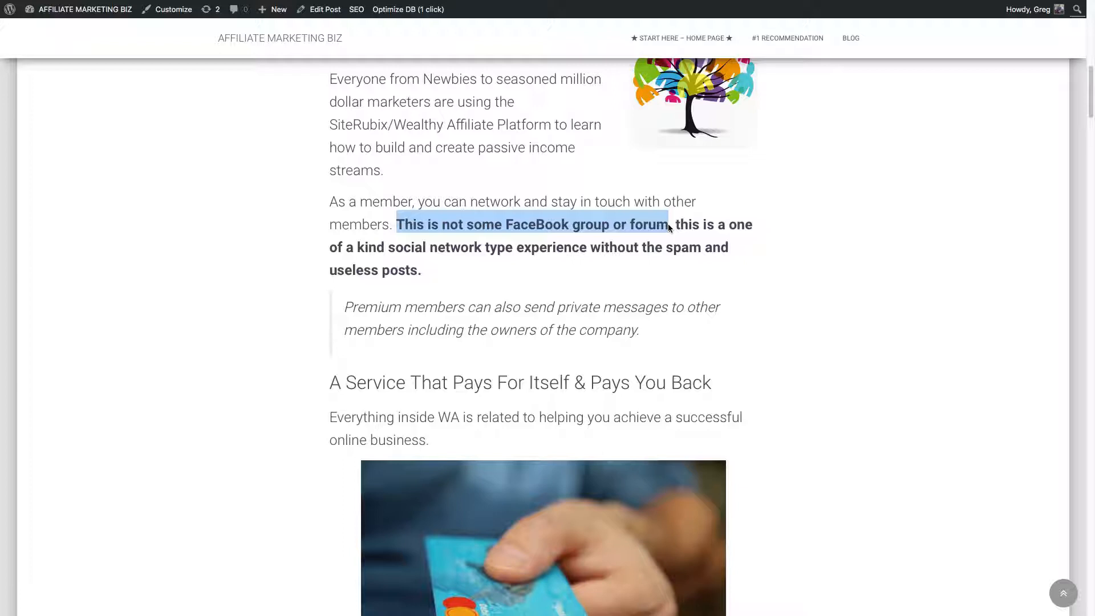
{"action": "left_click_drag", "start_coordinate": [668, 224], "coordinate": [421, 270]}
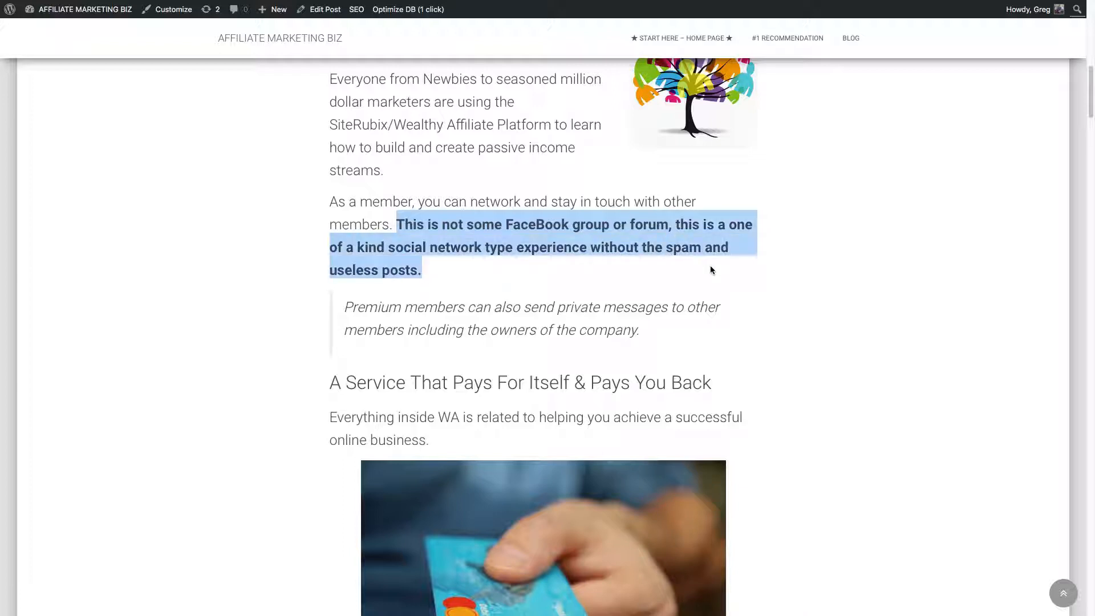
{"action": "mouse_move", "coordinate": [1090, 118]}
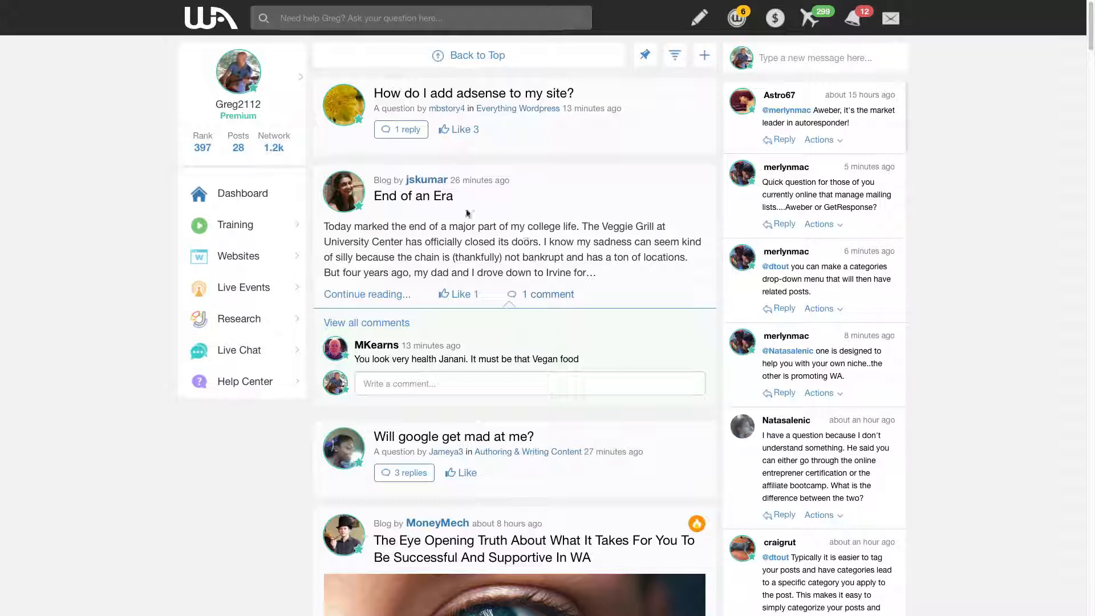
{"action": "mouse_move", "coordinate": [508, 271]}
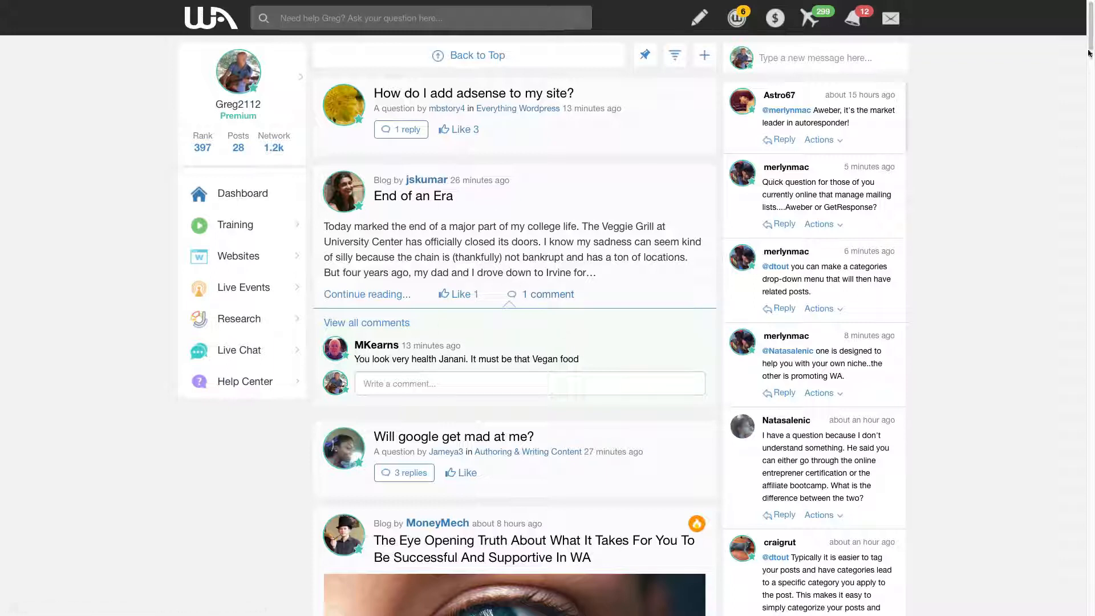
Scroll the Wealthy Affiliate community feed past New Premium Members to Today's Top 10 Posts.
{"action": "scroll", "scroll_direction": "down", "scroll_amount": 3}
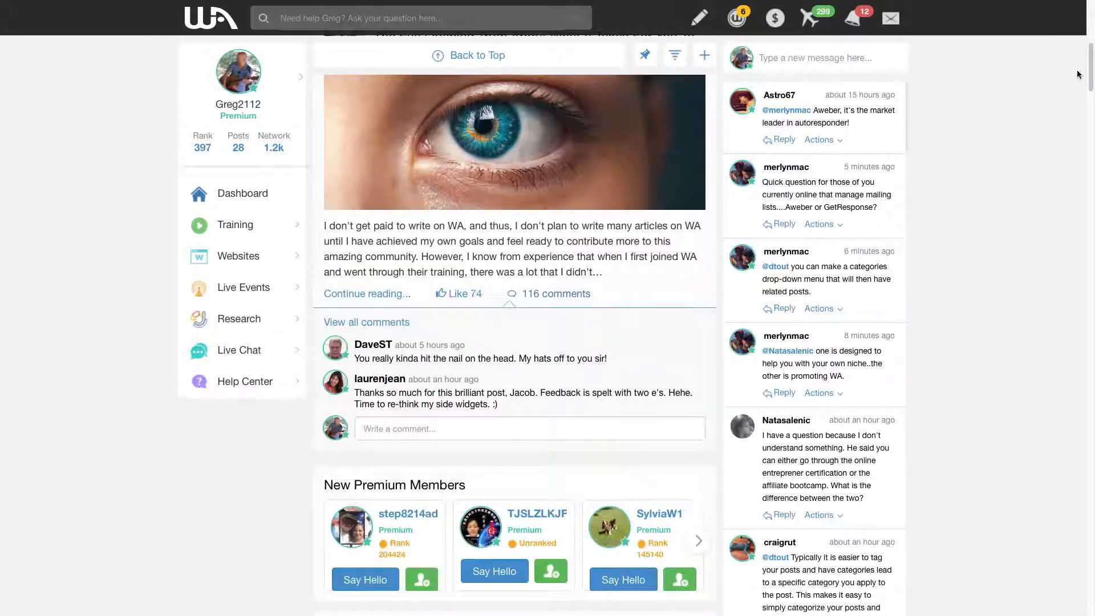
{"action": "scroll", "scroll_direction": "down", "scroll_amount": 3}
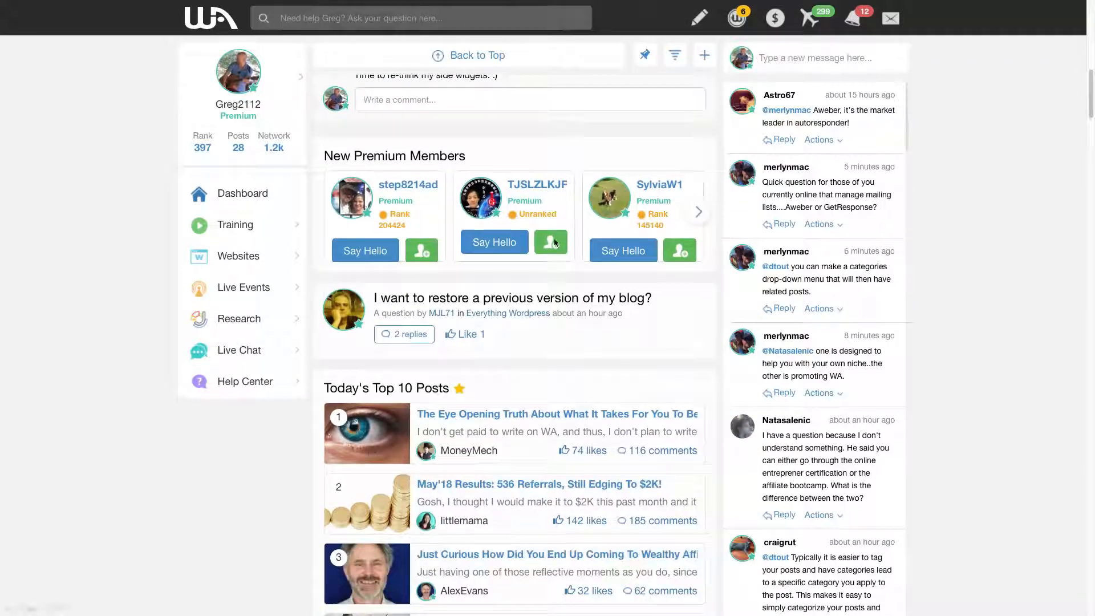
{"action": "scroll", "scroll_direction": "down", "scroll_amount": 3}
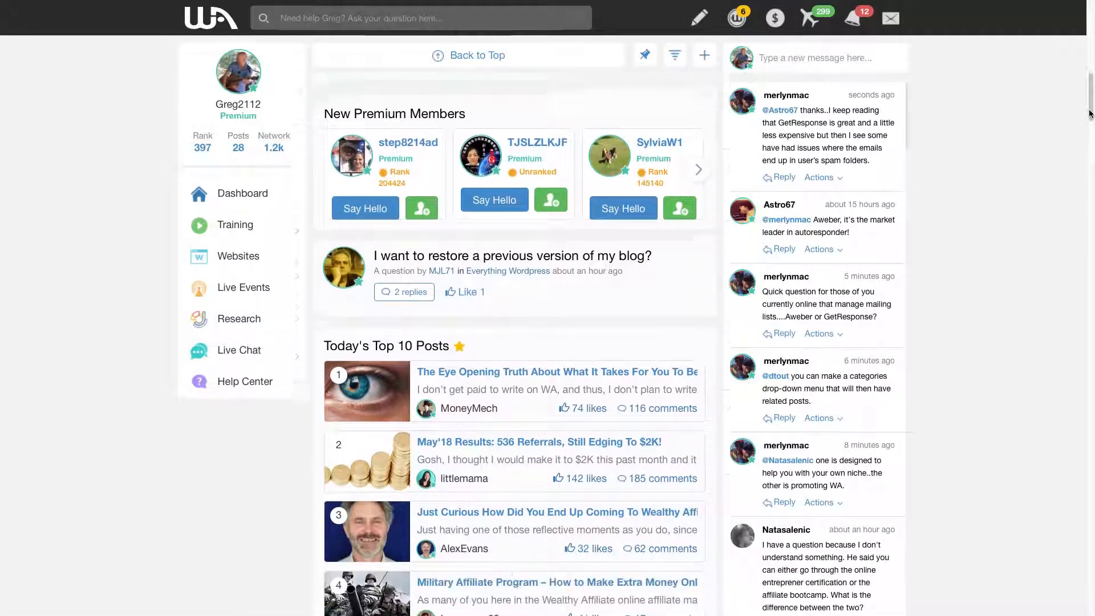
{"action": "scroll", "scroll_direction": "down", "scroll_amount": 3}
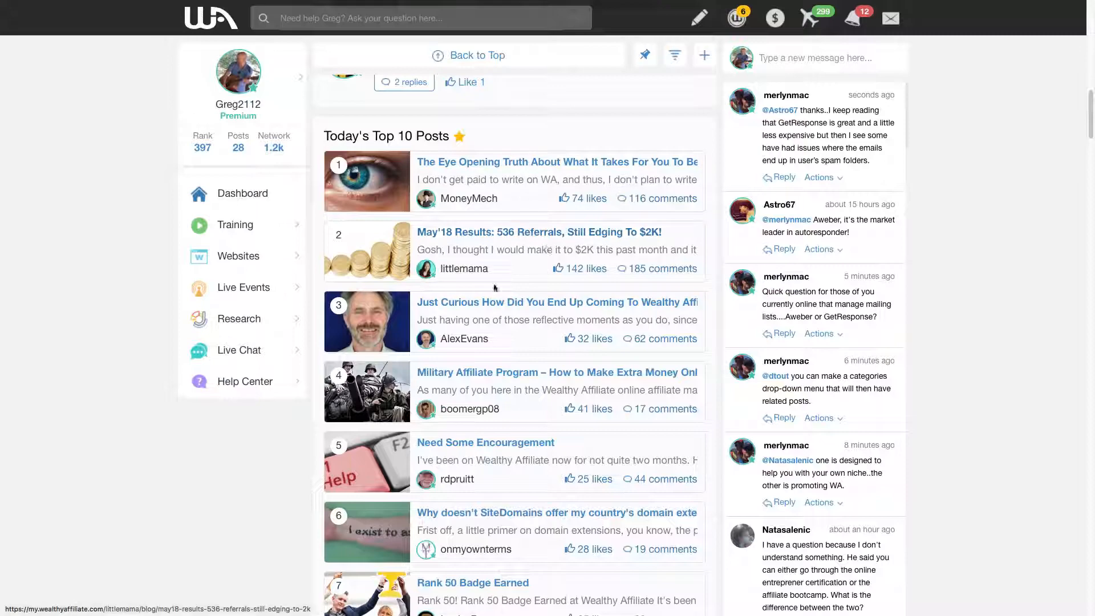
{"action": "scroll", "scroll_direction": "down", "scroll_amount": 3}
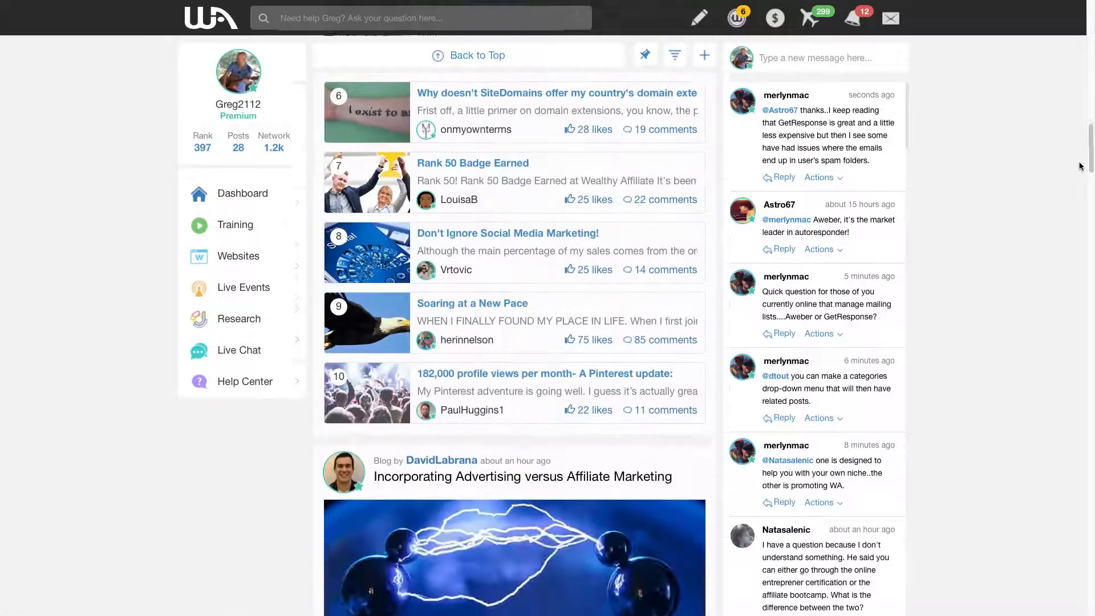
{"action": "scroll", "scroll_direction": "down", "scroll_amount": 3}
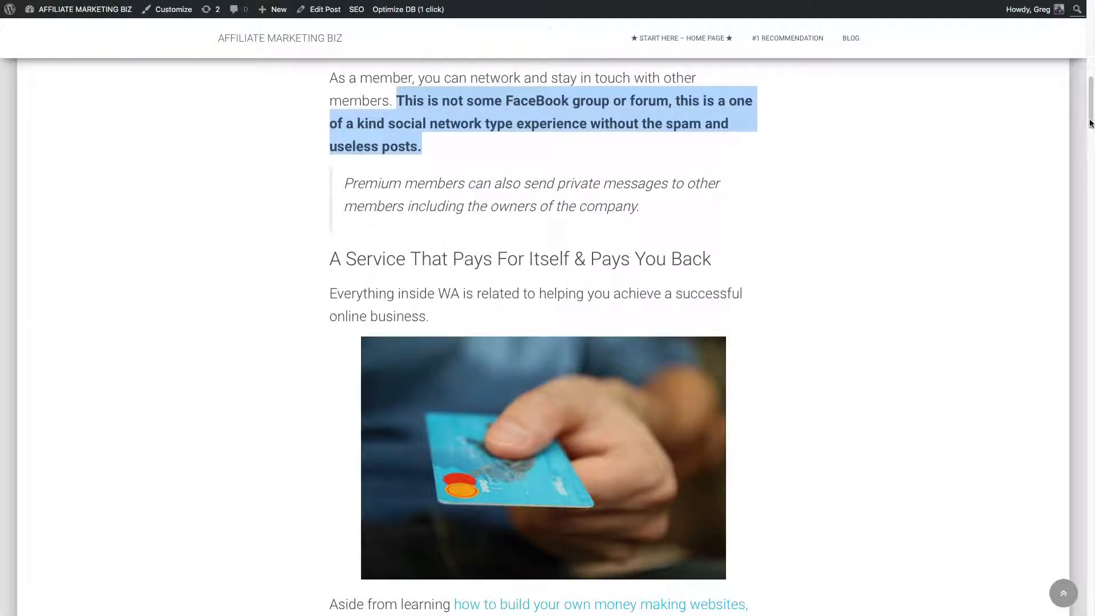
Scroll the review post down toward the FREE Starter Membership feature list.
{"action": "scroll", "scroll_direction": "down", "scroll_amount": 3}
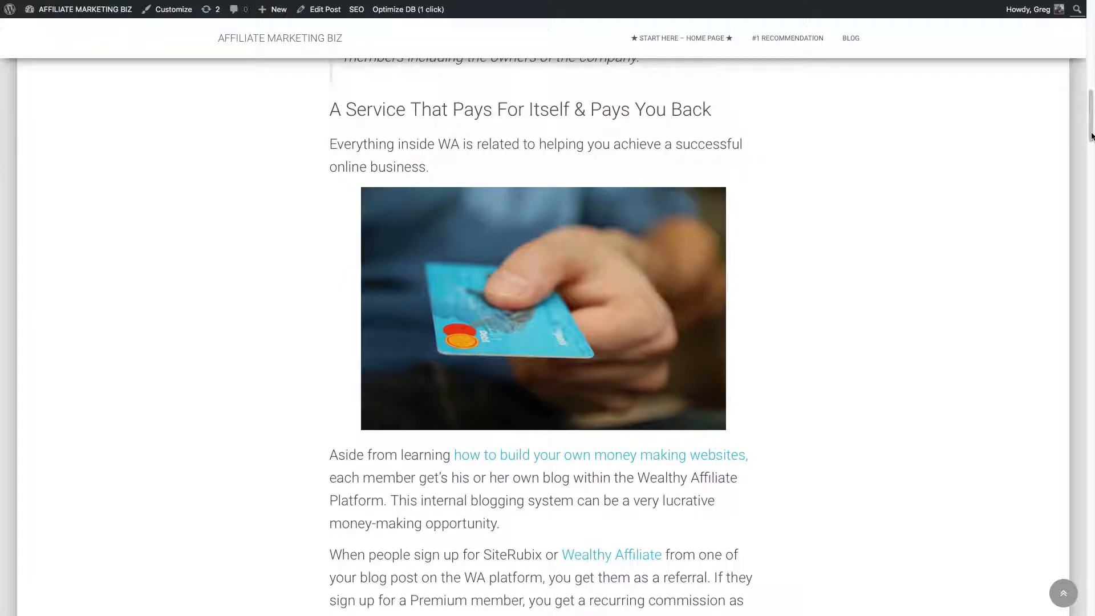
{"action": "scroll", "scroll_direction": "down", "scroll_amount": 3}
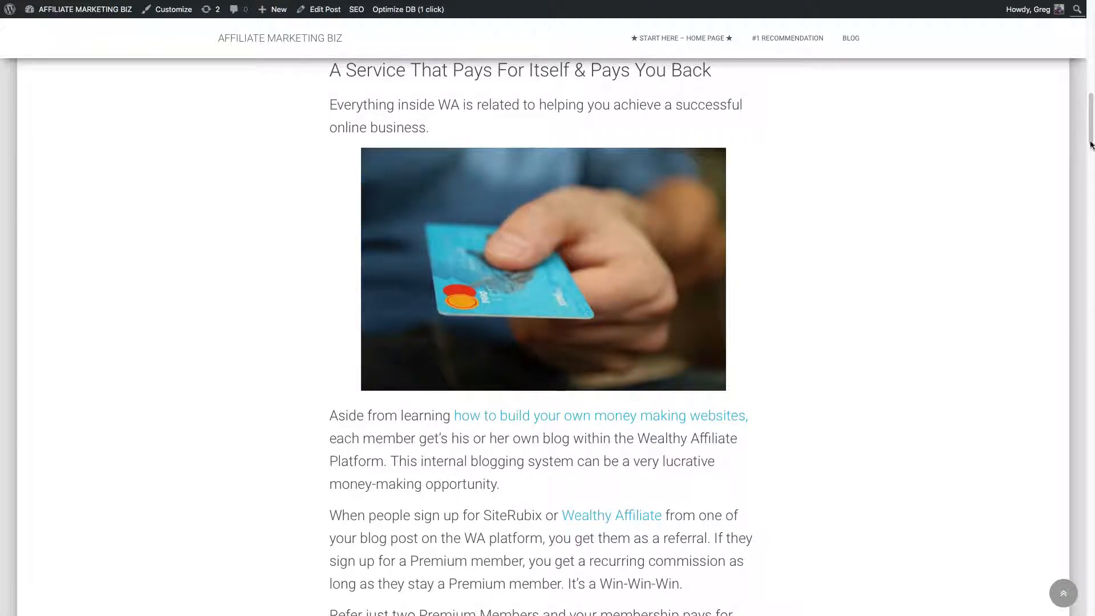
{"action": "scroll", "scroll_direction": "down", "scroll_amount": 3}
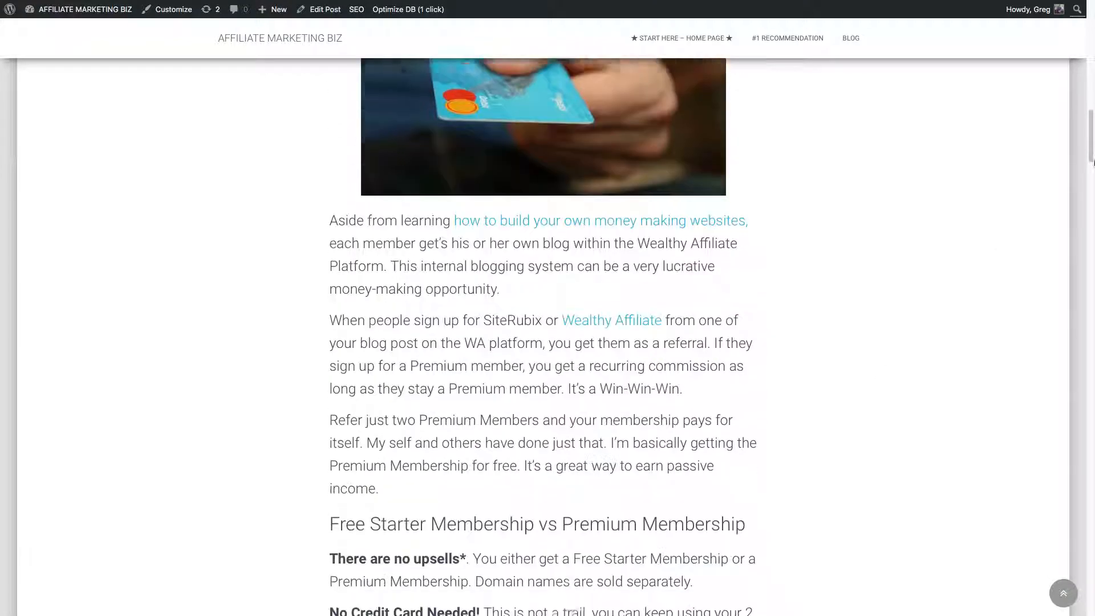
{"action": "scroll", "scroll_direction": "down", "scroll_amount": 3}
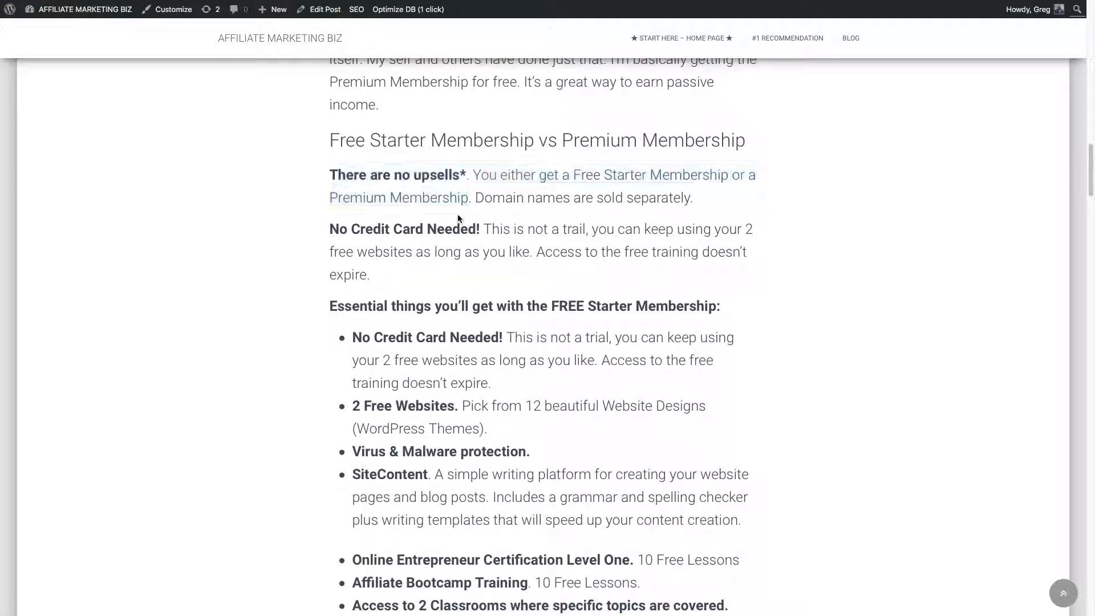
{"action": "scroll", "scroll_direction": "down", "scroll_amount": 3}
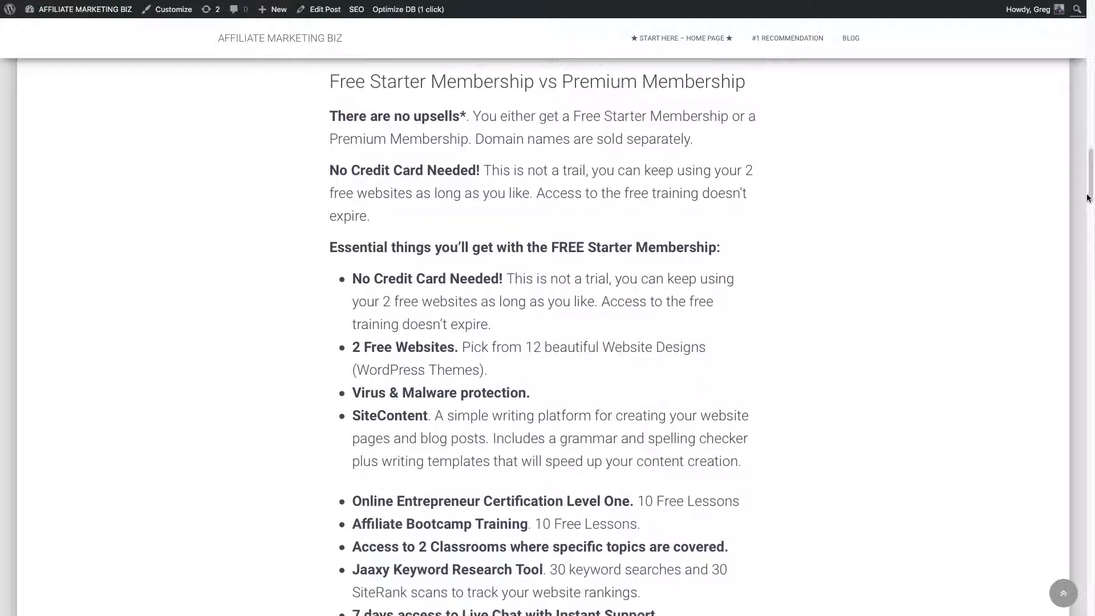
{"action": "mouse_move", "coordinate": [402, 292]}
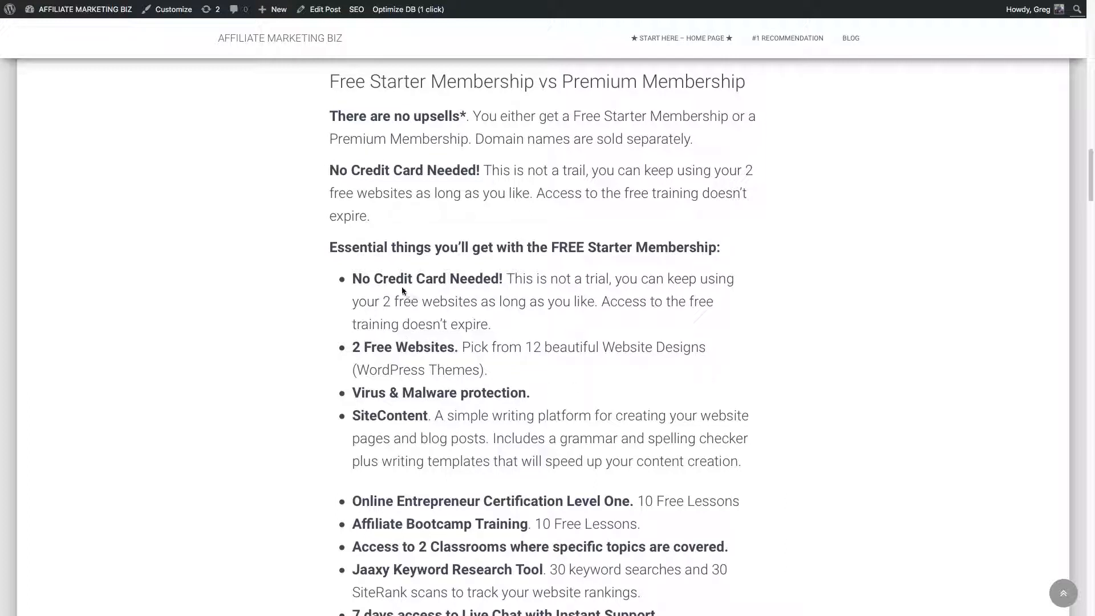
{"action": "mouse_move", "coordinate": [458, 175]}
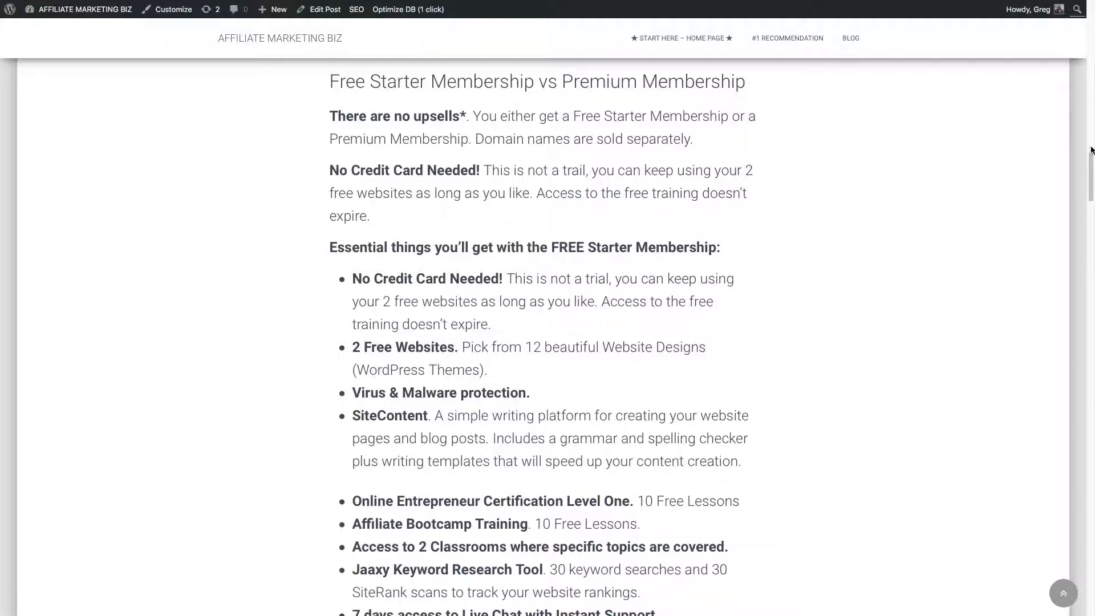
Highlight the Virus & Malware protection line and the certification and bootcamp training items.
{"action": "scroll", "scroll_direction": "down", "scroll_amount": 3}
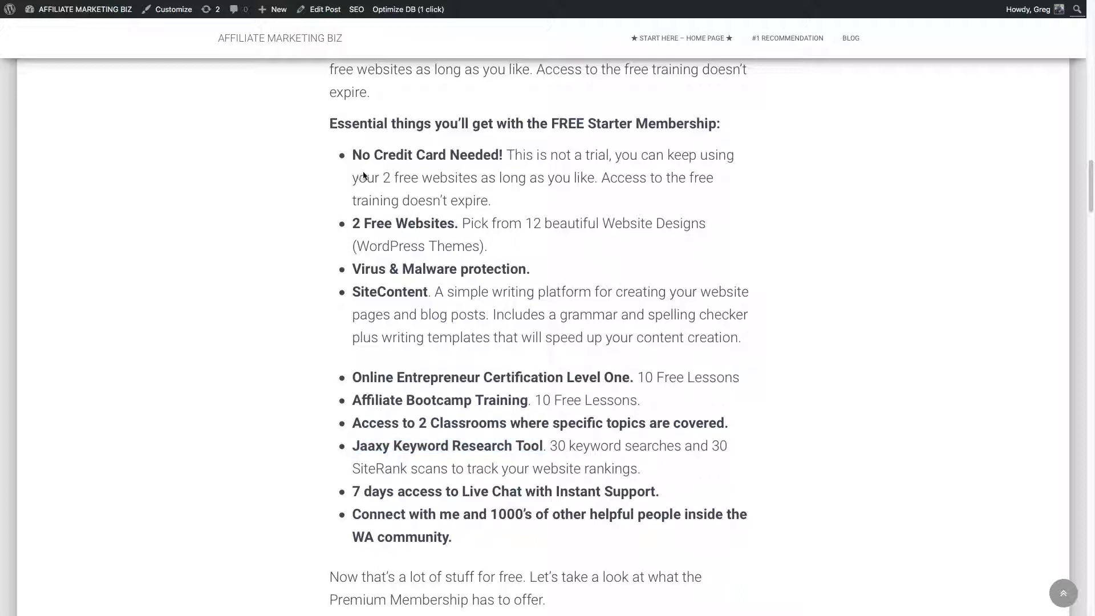
{"action": "mouse_move", "coordinate": [356, 172]}
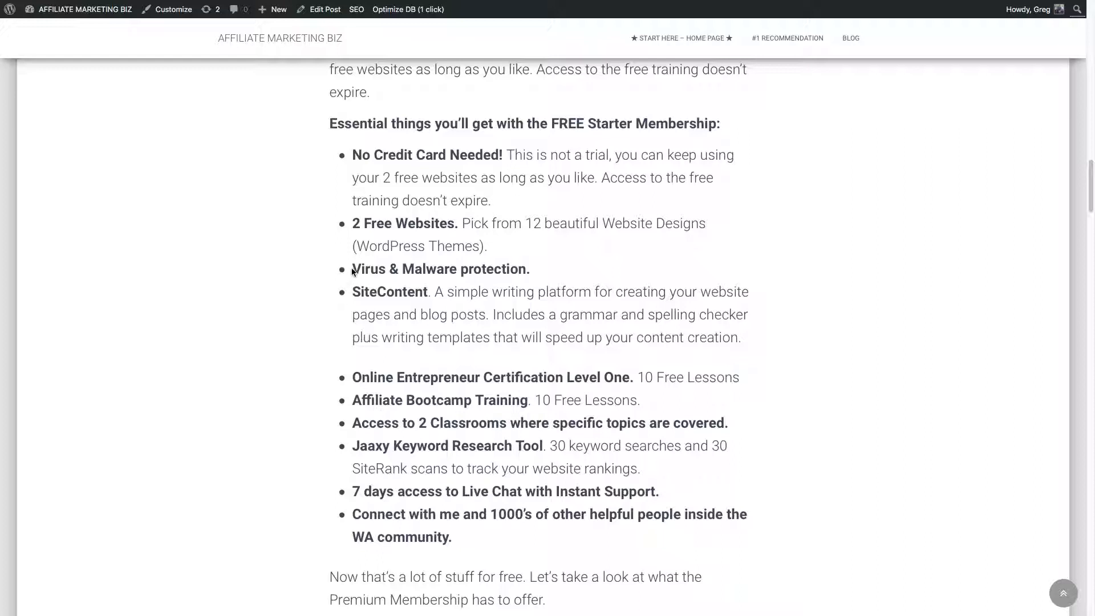
{"action": "left_click_drag", "start_coordinate": [352, 268], "coordinate": [492, 269]}
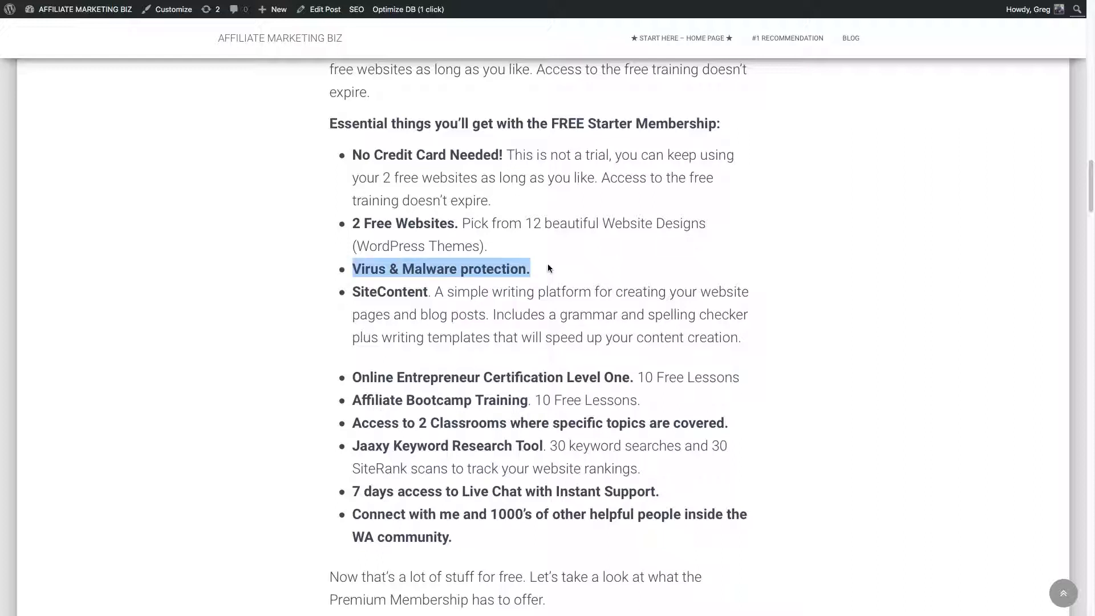
{"action": "mouse_move", "coordinate": [646, 271]}
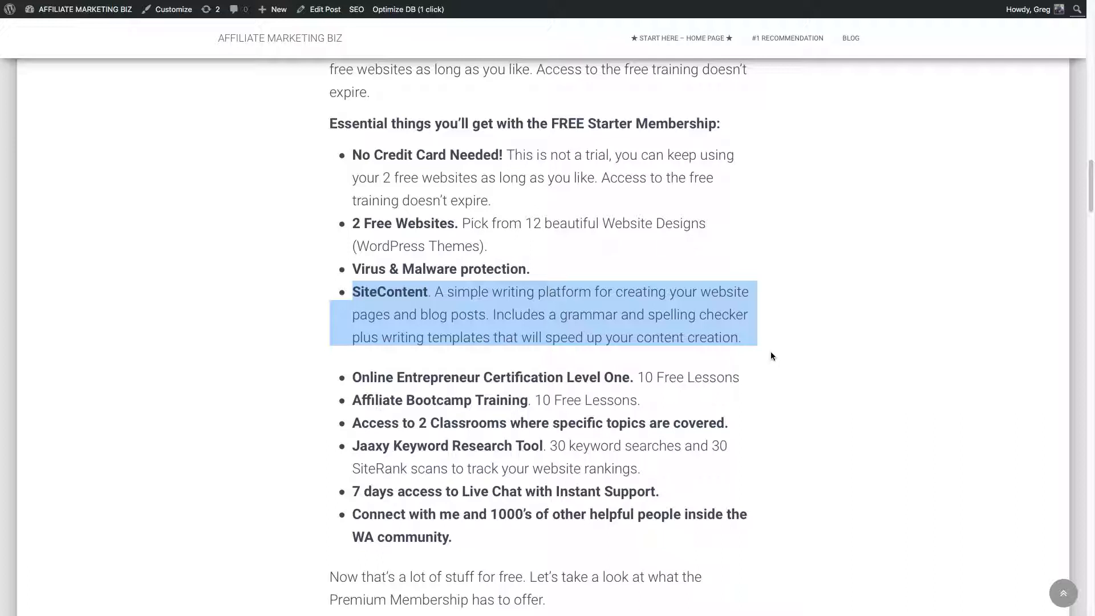
{"action": "mouse_move", "coordinate": [352, 380]}
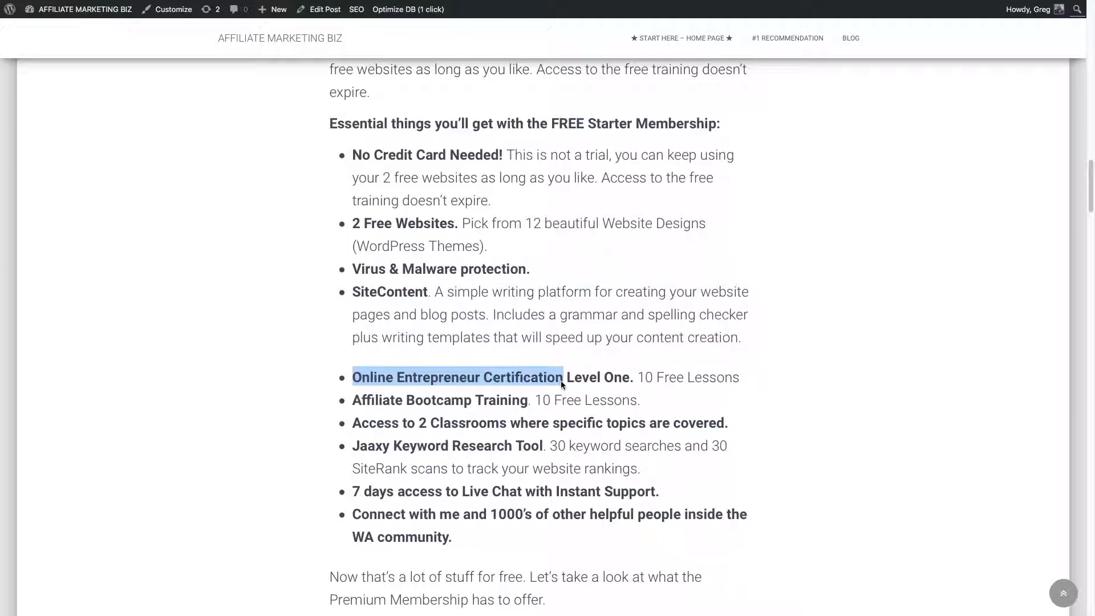
{"action": "left_click_drag", "start_coordinate": [562, 377], "coordinate": [637, 399]}
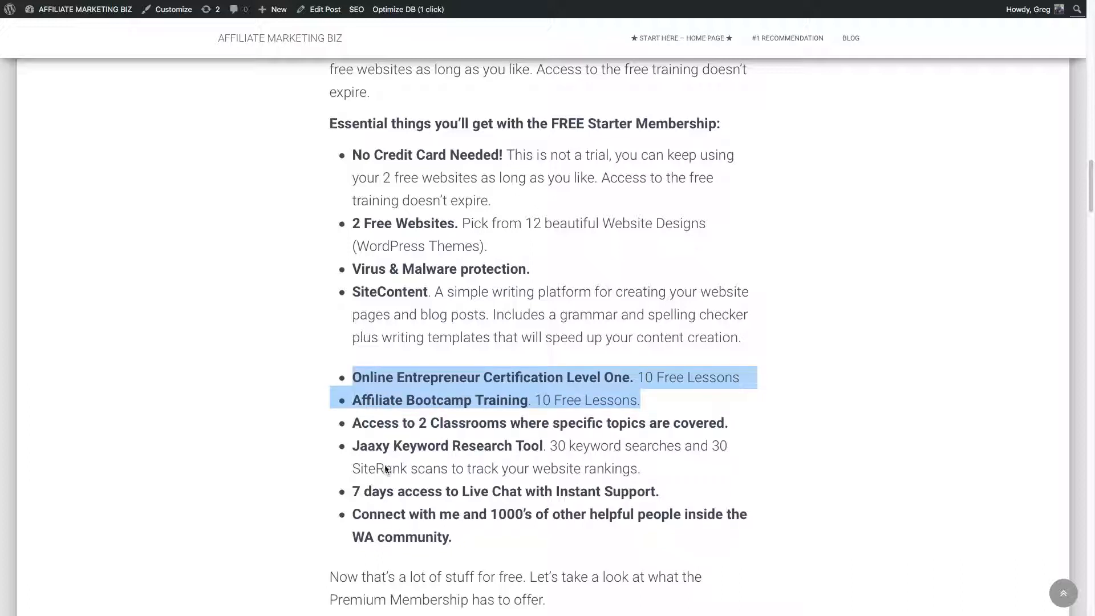
{"action": "left_click", "coordinate": [591, 405]}
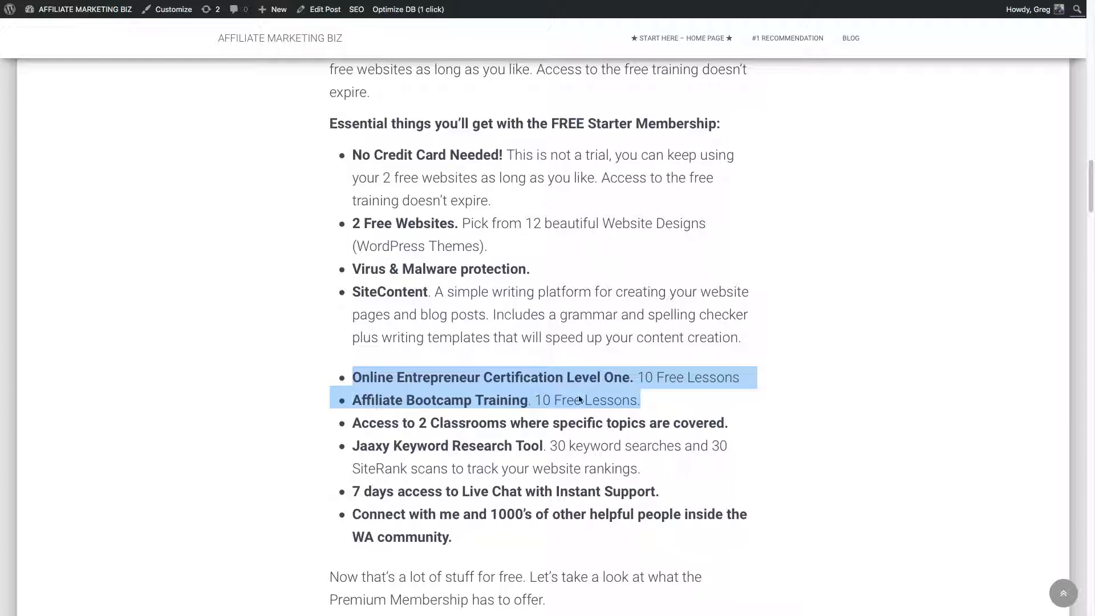
{"action": "mouse_move", "coordinate": [1082, 257]}
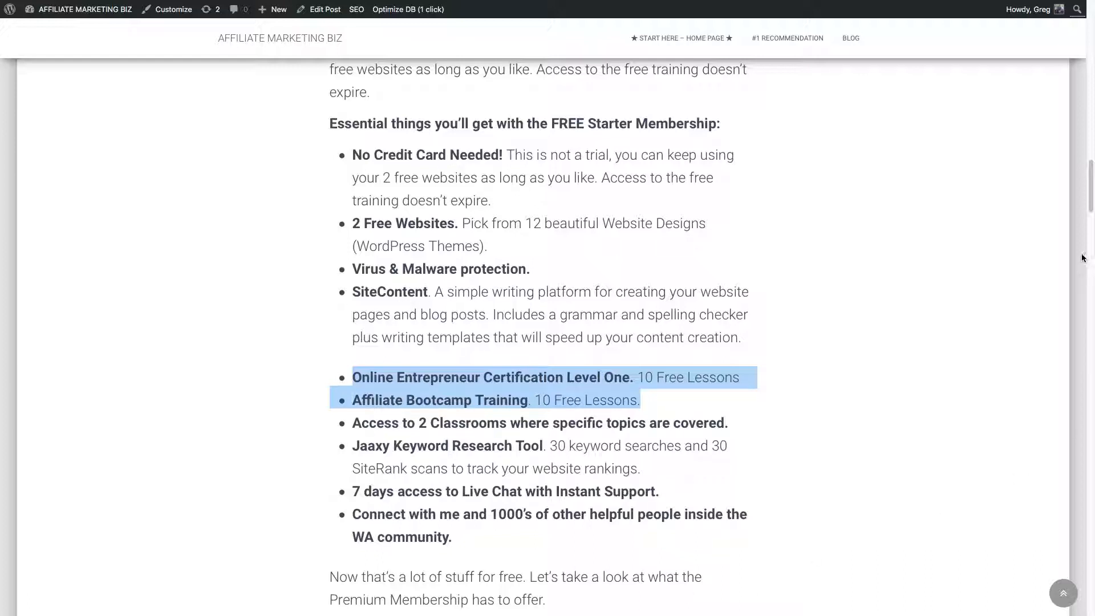
{"action": "mouse_move", "coordinate": [1085, 215]}
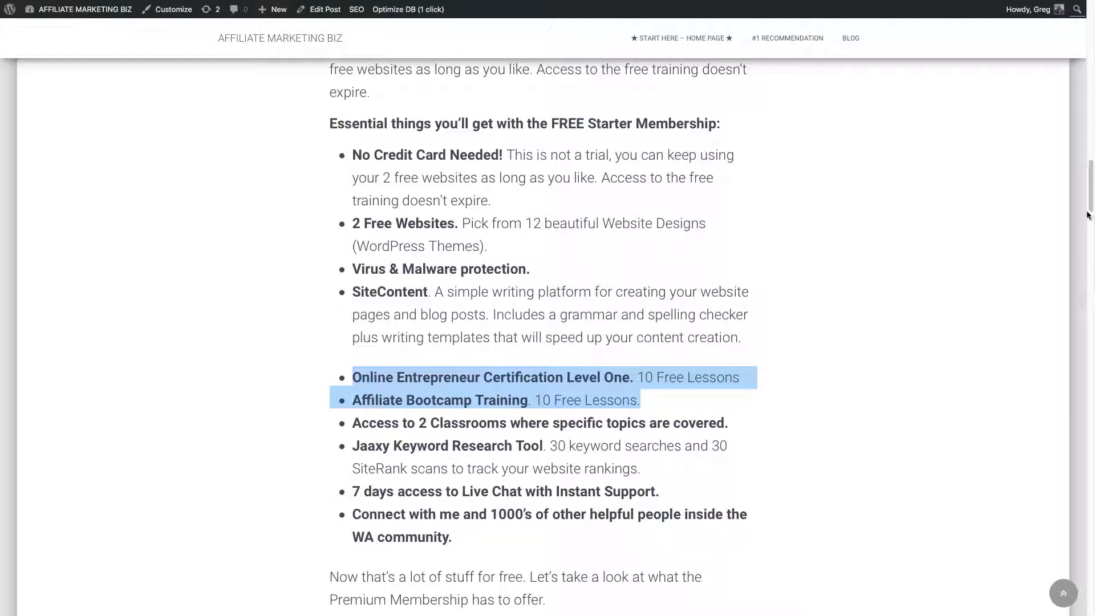
Scroll past the free list to the Premium Membership note and Top 30 reasons list.
{"action": "scroll", "scroll_direction": "down", "scroll_amount": 3}
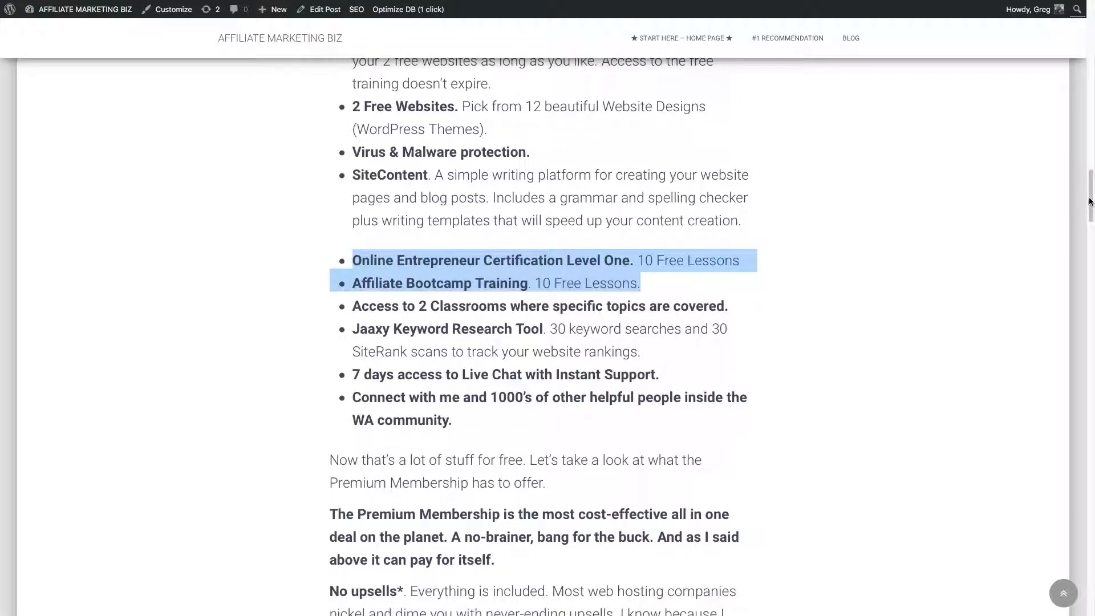
{"action": "scroll", "scroll_direction": "down", "scroll_amount": 3}
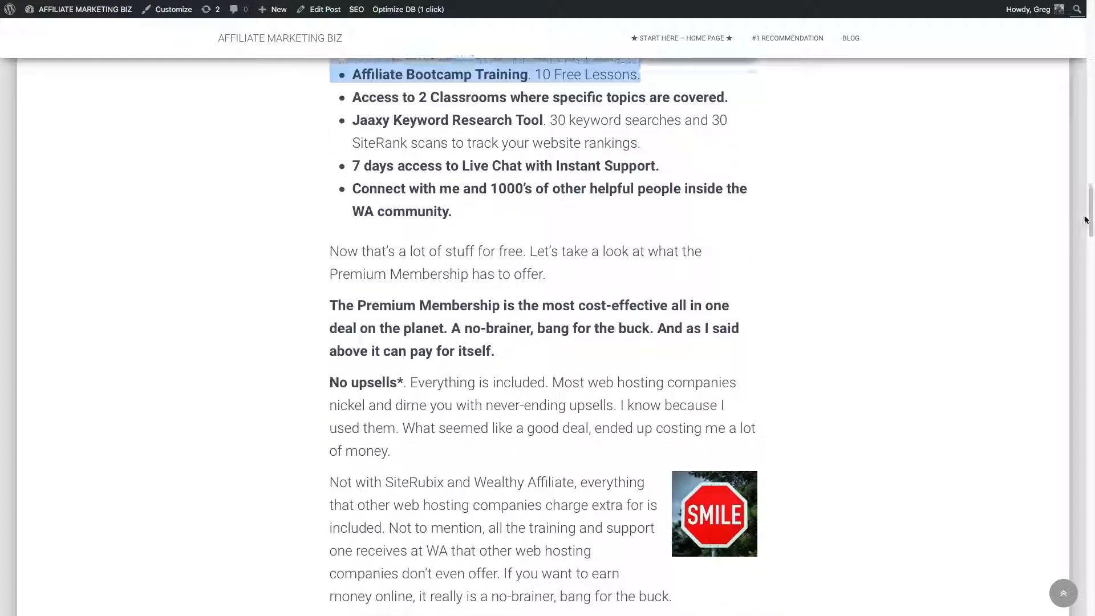
{"action": "scroll", "scroll_direction": "down", "scroll_amount": 3}
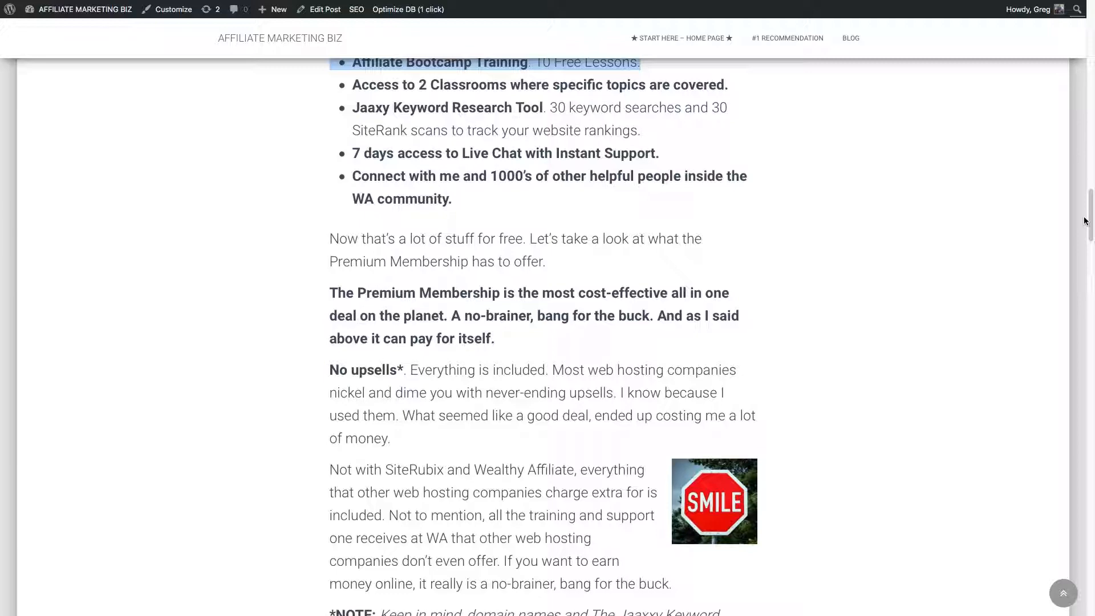
{"action": "scroll", "scroll_direction": "down", "scroll_amount": 3}
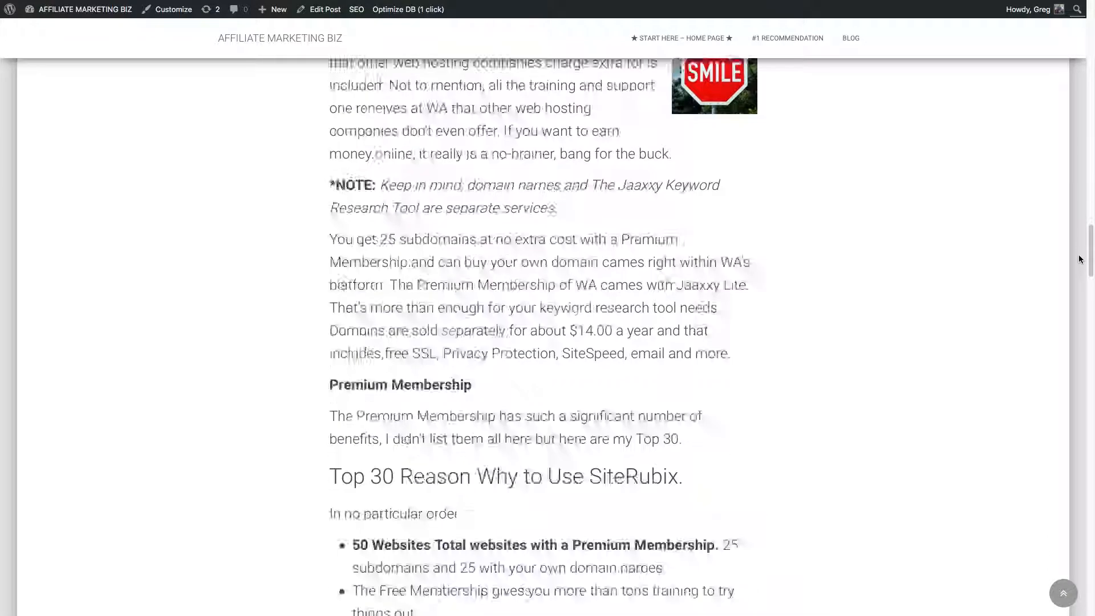
Scroll into the Top 30 list and highlight the Weekly LIVE Interactive Classes item.
{"action": "scroll", "scroll_direction": "down", "scroll_amount": 3}
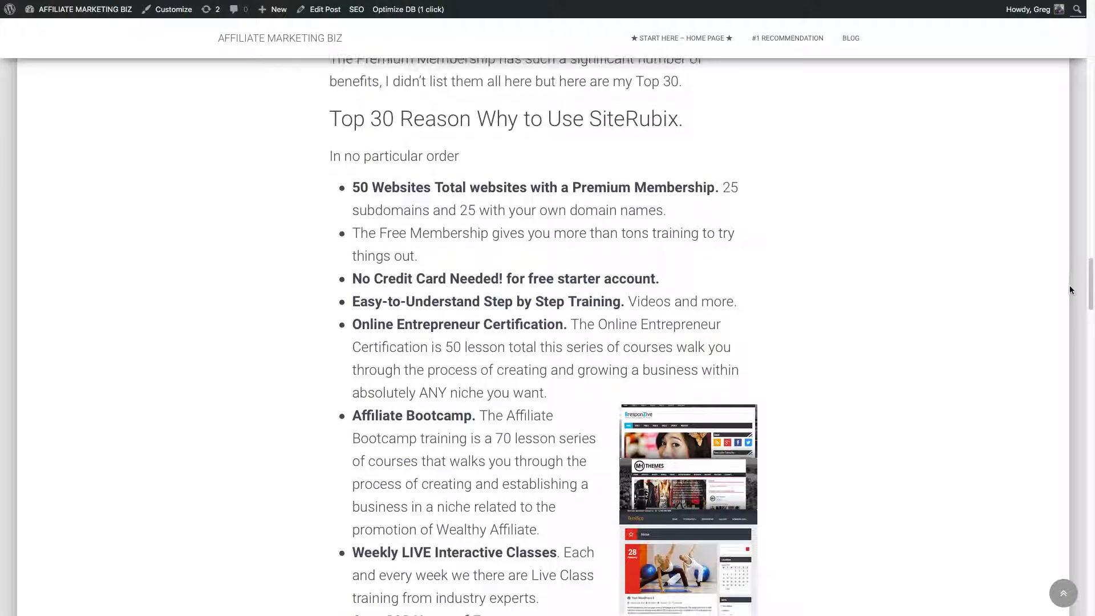
{"action": "scroll", "scroll_direction": "down", "scroll_amount": 3}
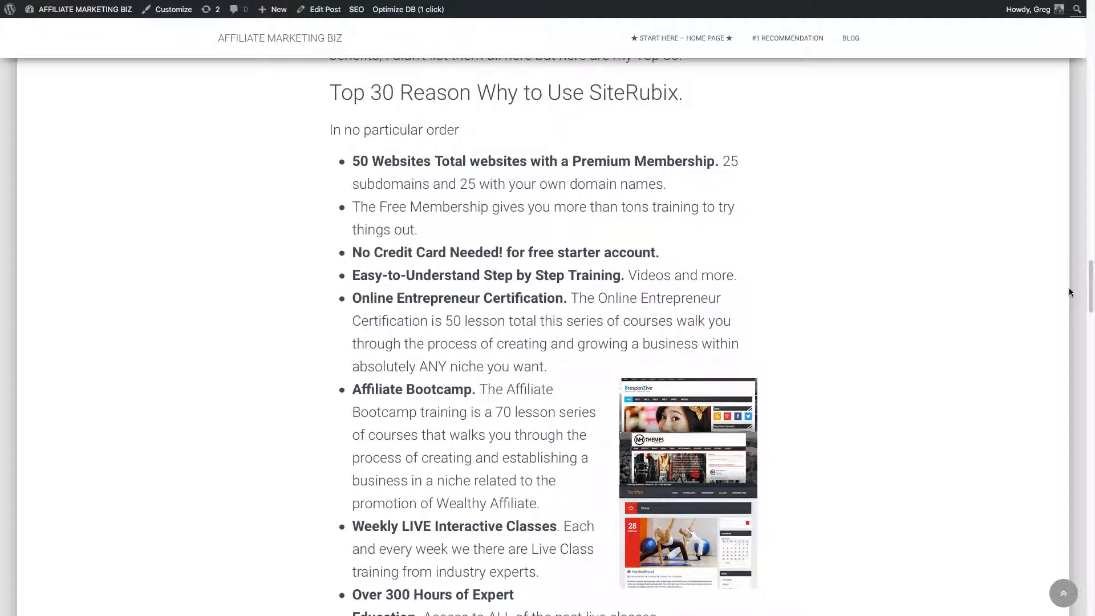
{"action": "scroll", "scroll_direction": "down", "scroll_amount": 3}
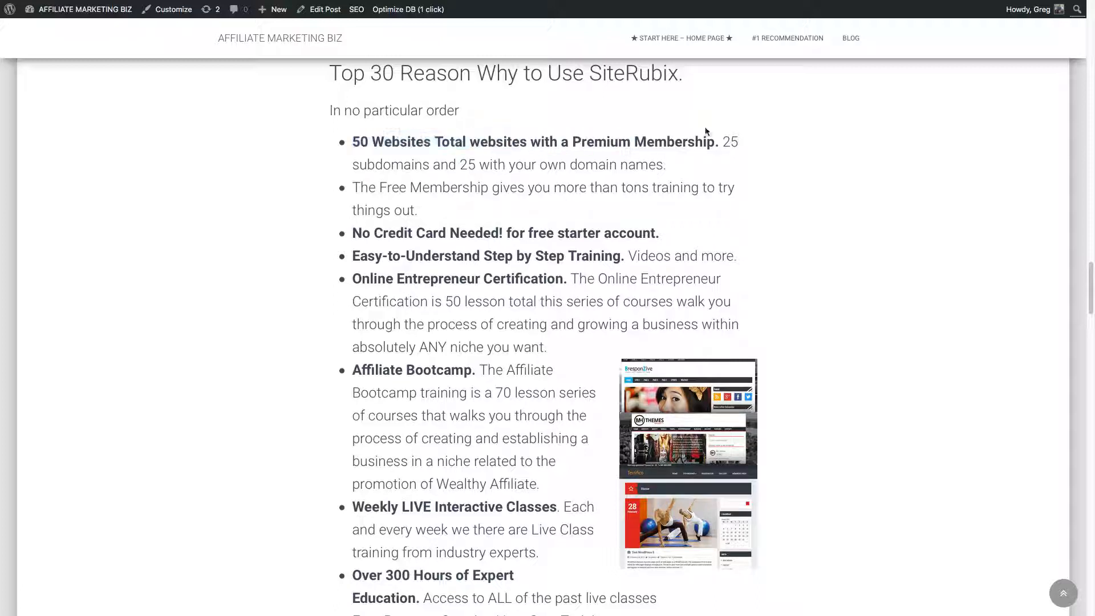
{"action": "left_click_drag", "start_coordinate": [352, 141], "coordinate": [663, 164]}
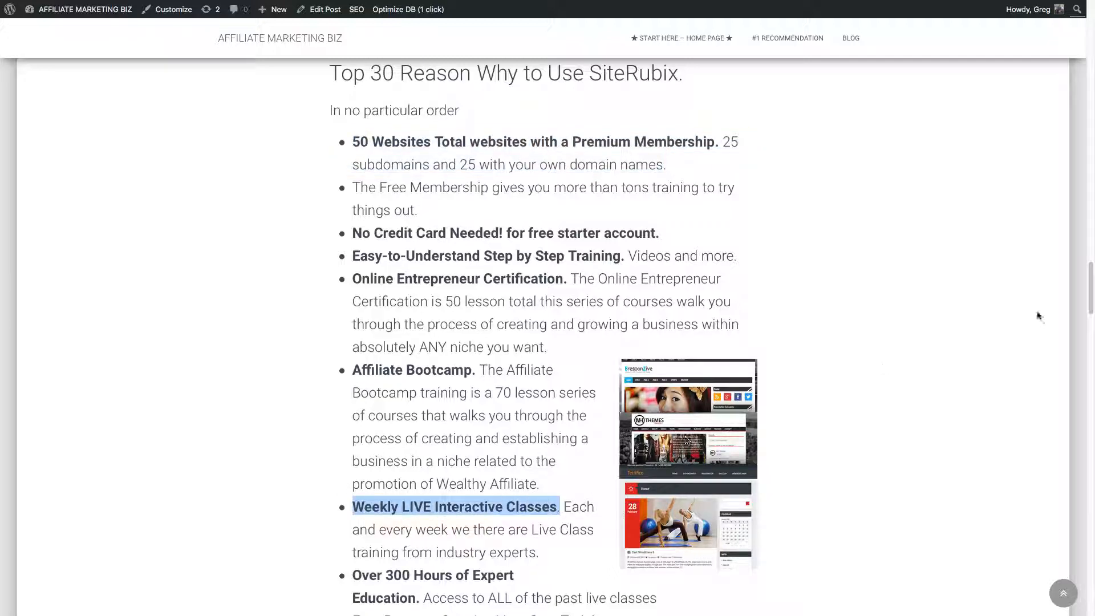
Scroll further down the Top 30 list and highlight another reason.
{"action": "scroll", "scroll_direction": "down", "scroll_amount": 3}
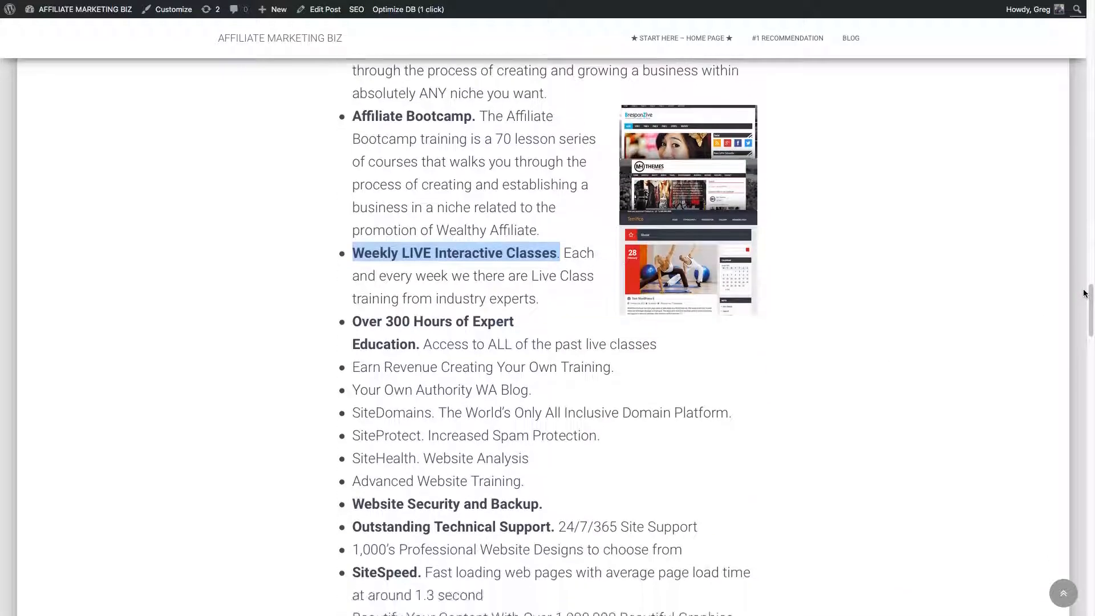
{"action": "scroll", "scroll_direction": "down", "scroll_amount": 3}
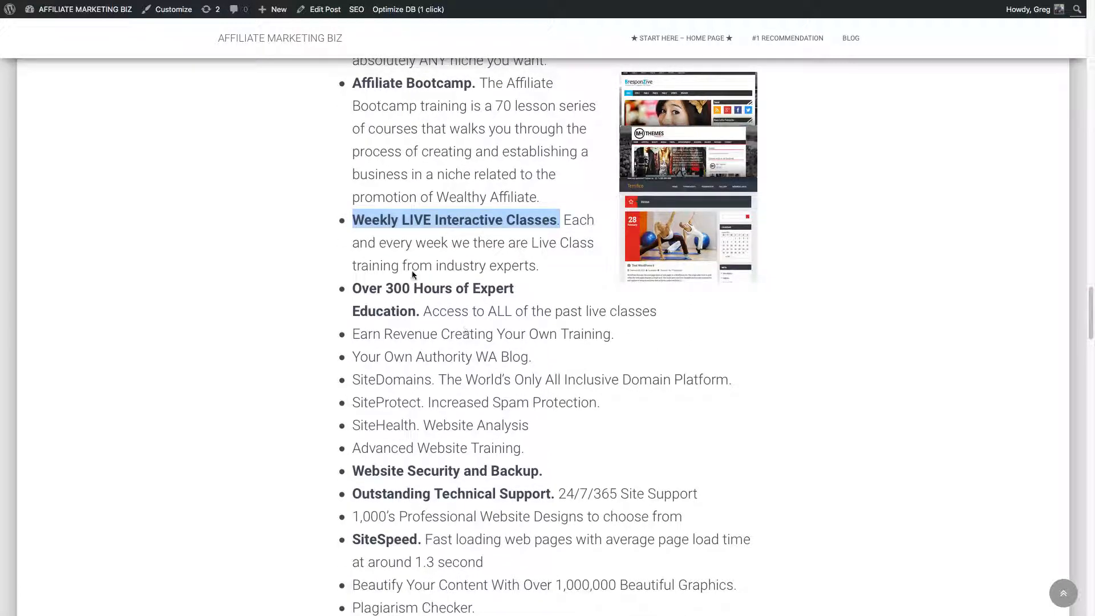
{"action": "mouse_move", "coordinate": [356, 363]}
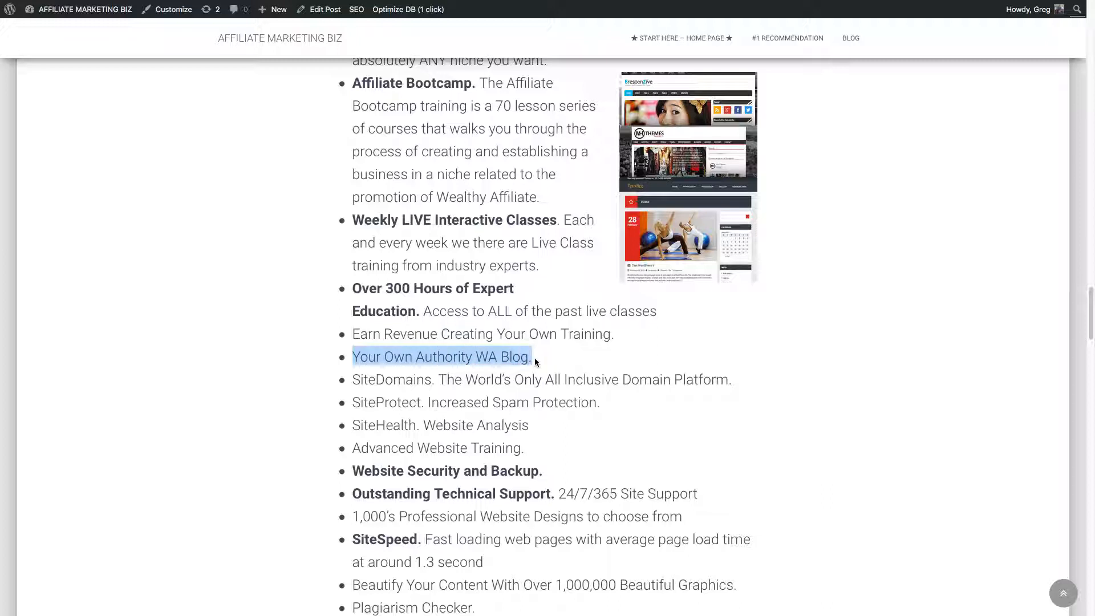
{"action": "mouse_move", "coordinate": [494, 351]}
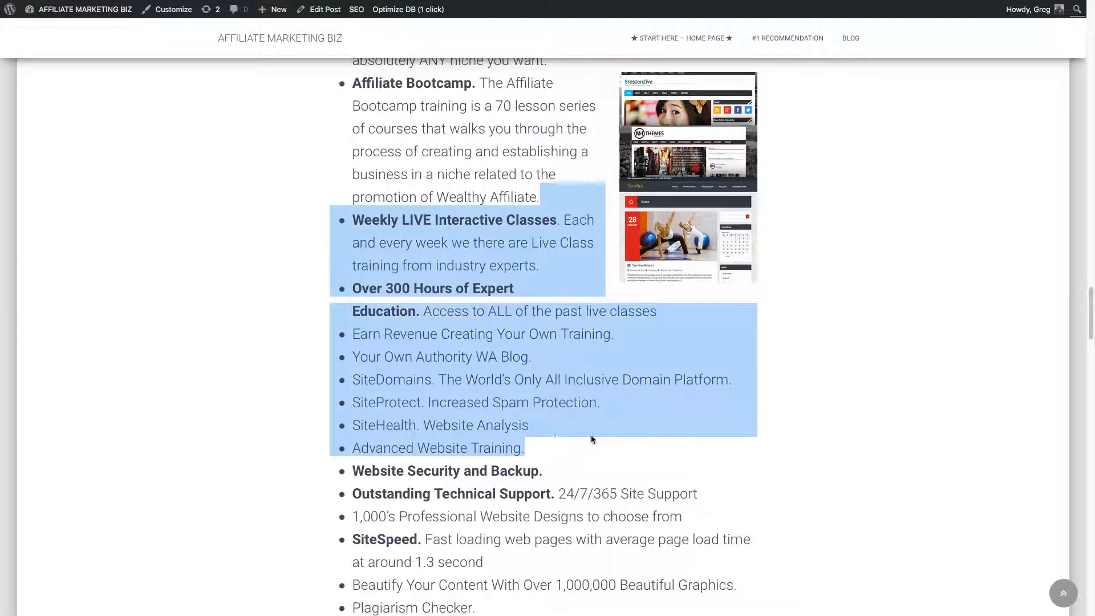
{"action": "scroll", "scroll_direction": "down", "scroll_amount": 3}
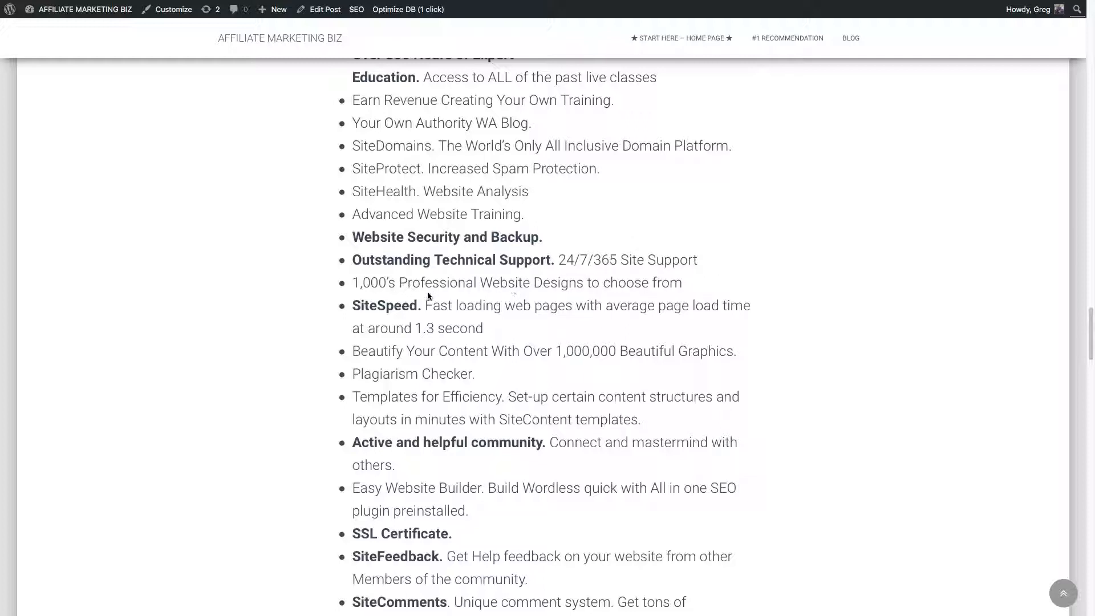
{"action": "left_click_drag", "start_coordinate": [352, 282], "coordinate": [671, 305]}
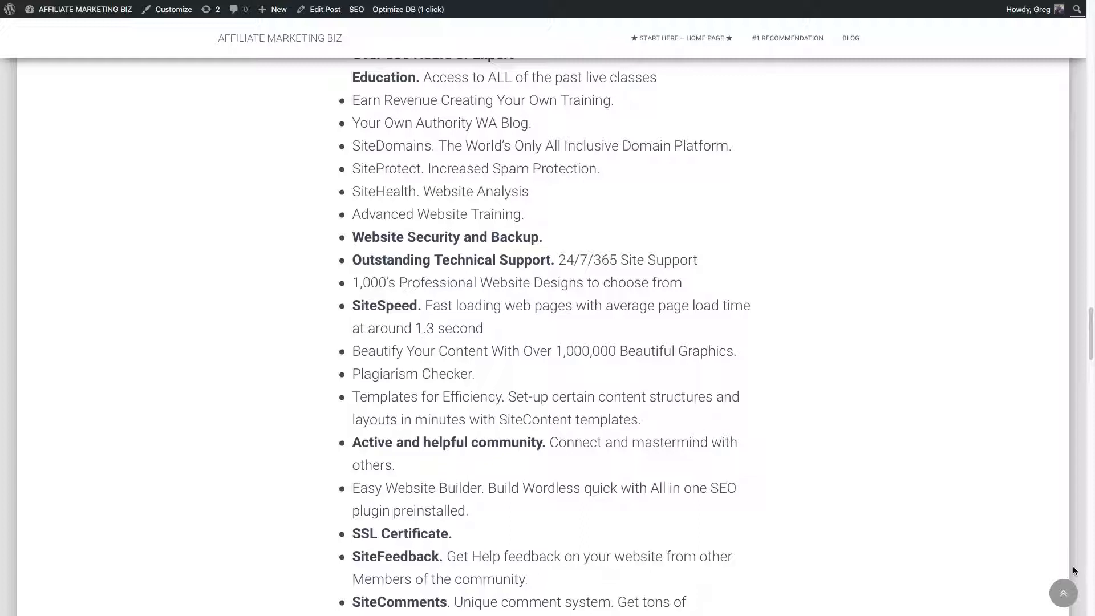
{"action": "mouse_move", "coordinate": [510, 330]}
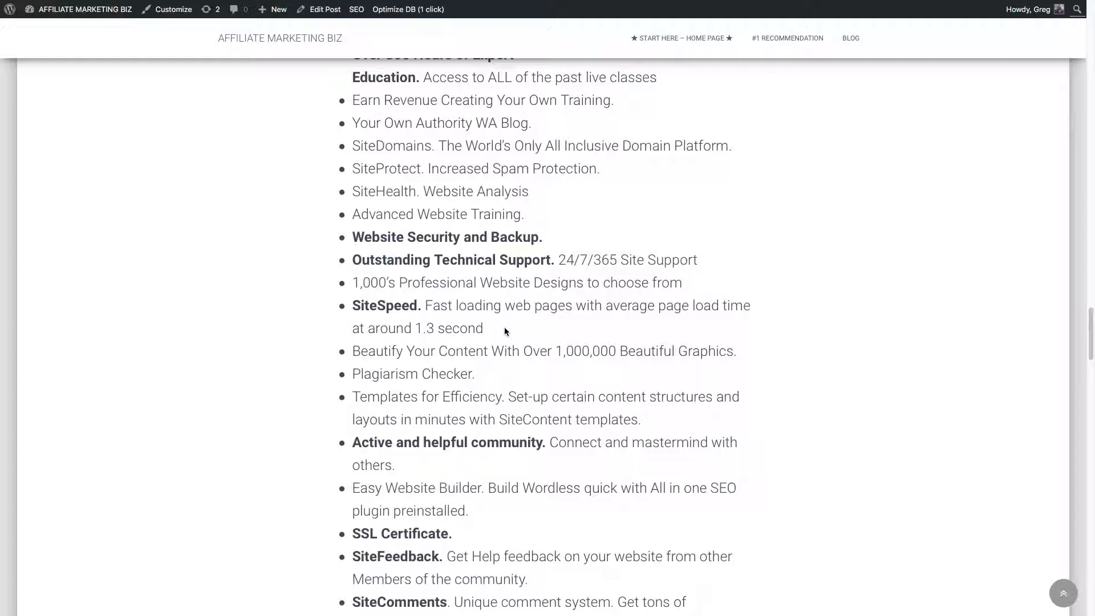
{"action": "mouse_move", "coordinate": [576, 329]}
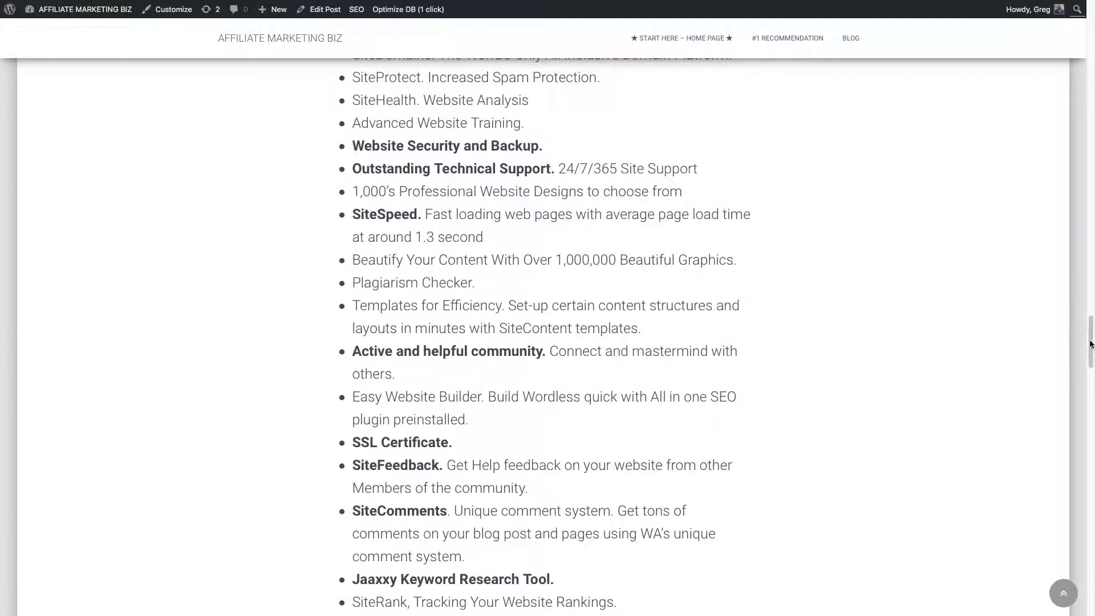
Highlight the SiteFeedback and Mentoring From the Founders items at the list's end.
{"action": "scroll", "scroll_direction": "down", "scroll_amount": 3}
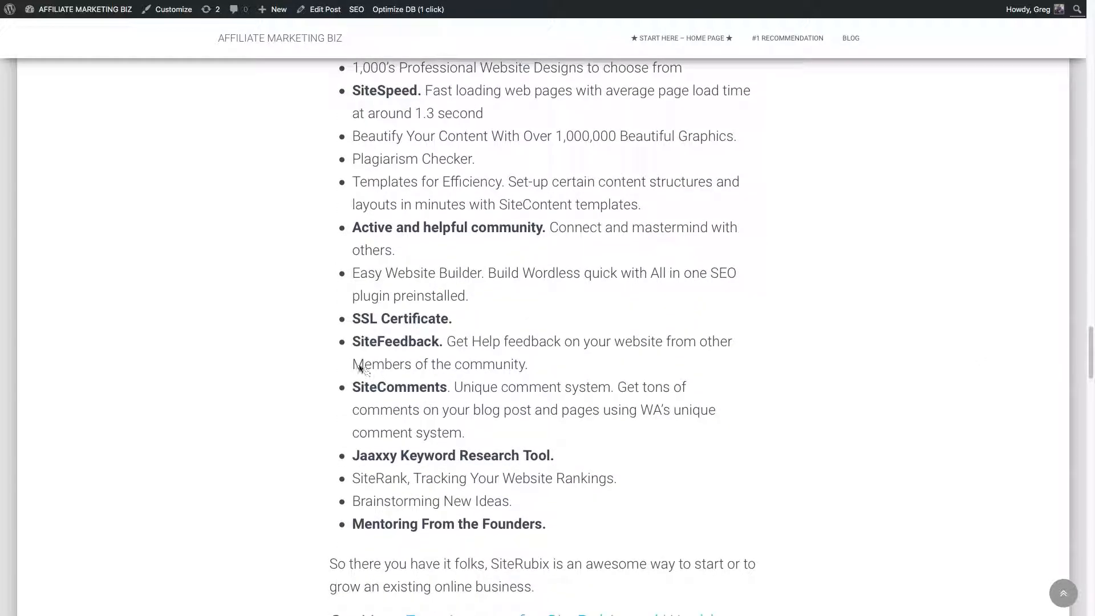
{"action": "left_click_drag", "start_coordinate": [352, 341], "coordinate": [495, 341]}
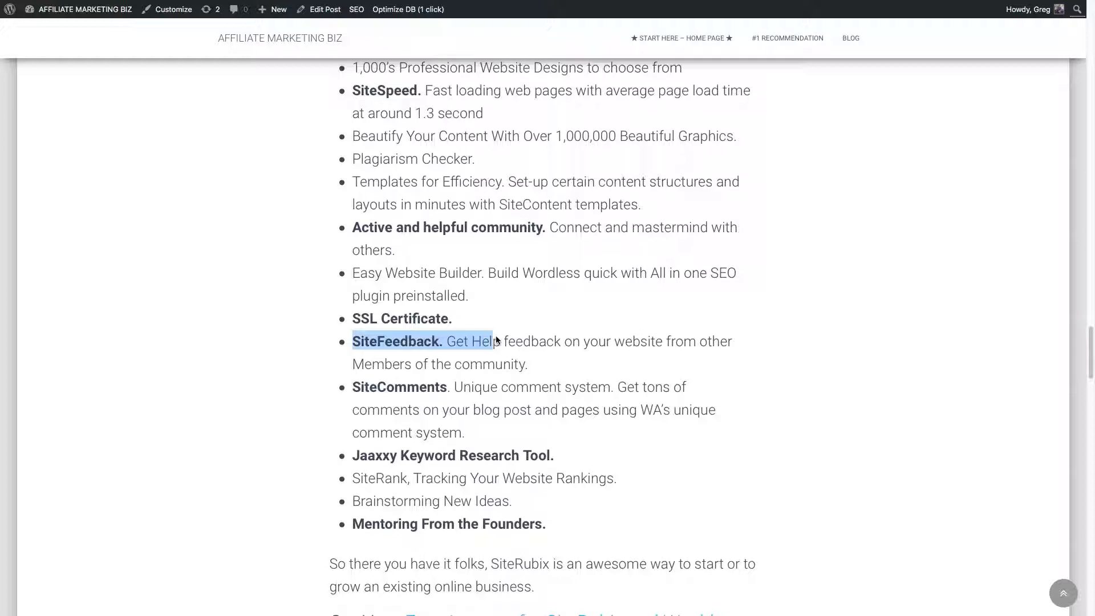
{"action": "left_click_drag", "start_coordinate": [495, 341], "coordinate": [712, 432]}
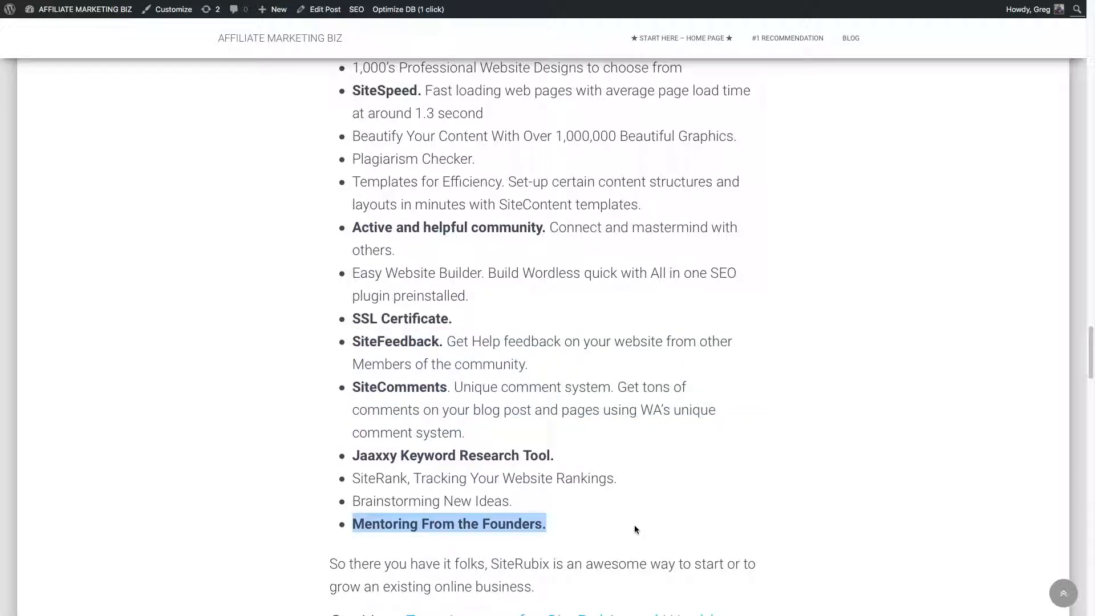
{"action": "mouse_move", "coordinate": [699, 494]}
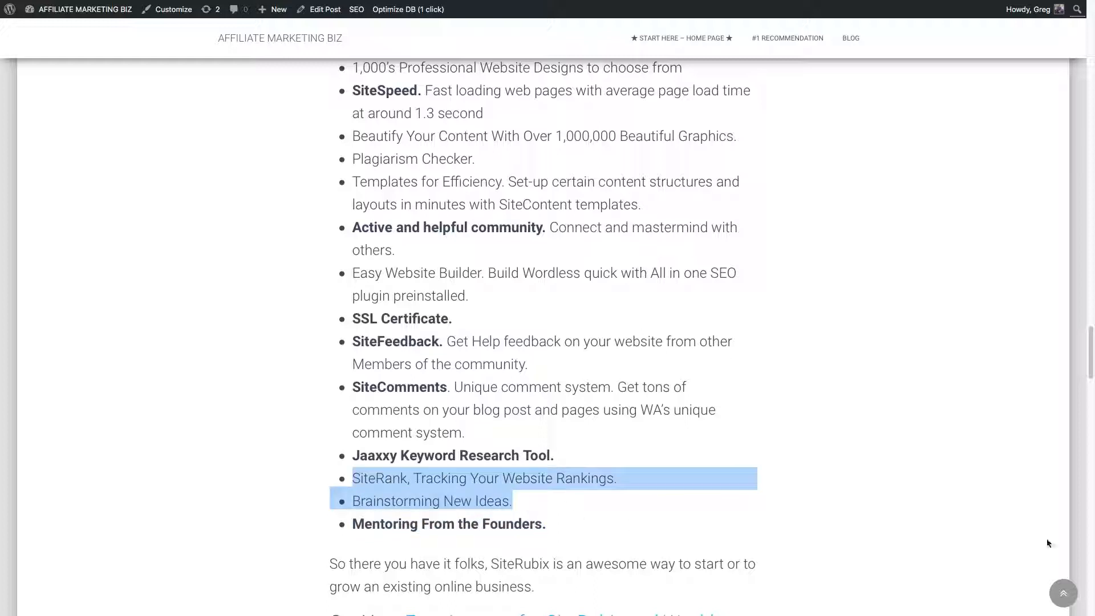
Scroll to the Get Your Free Account link, Related Reading links, and Greg's comments sign-off.
{"action": "scroll", "scroll_direction": "down", "scroll_amount": 3}
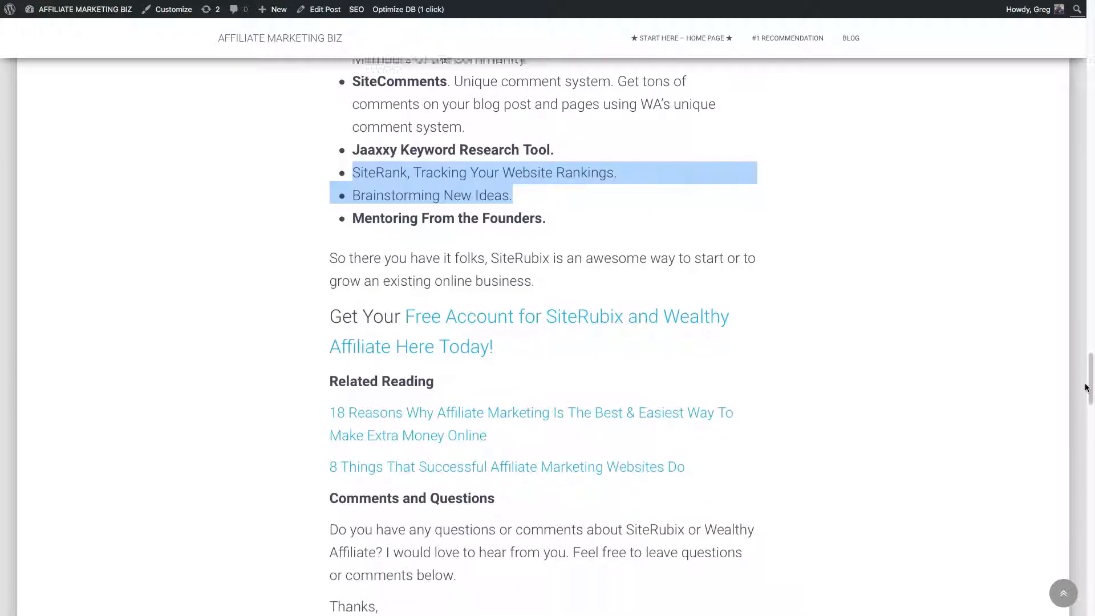
{"action": "scroll", "scroll_direction": "down", "scroll_amount": 3}
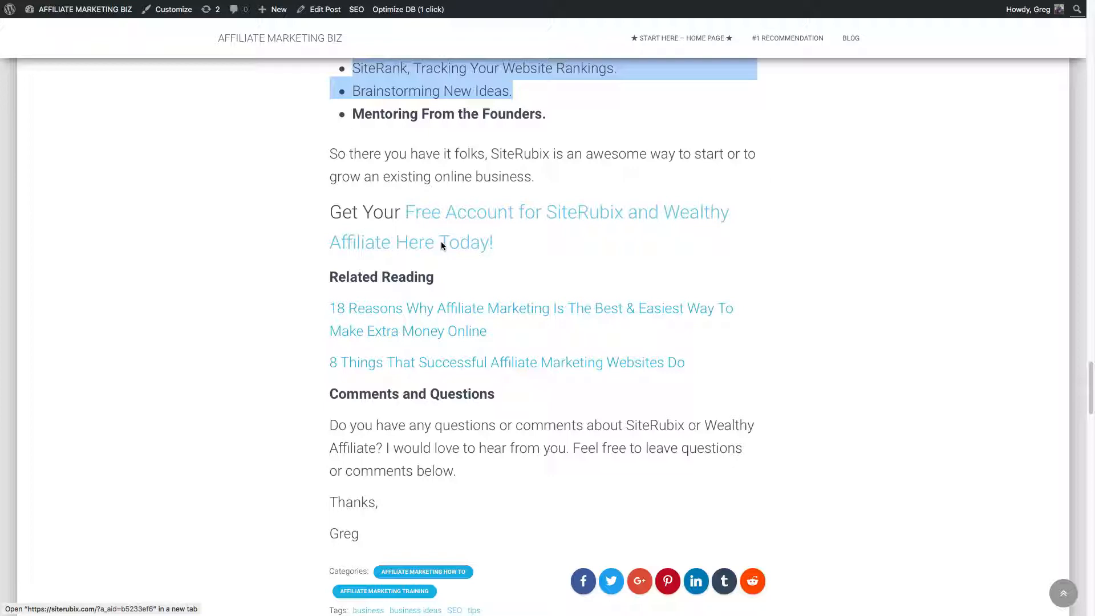
{"action": "mouse_move", "coordinate": [684, 314]}
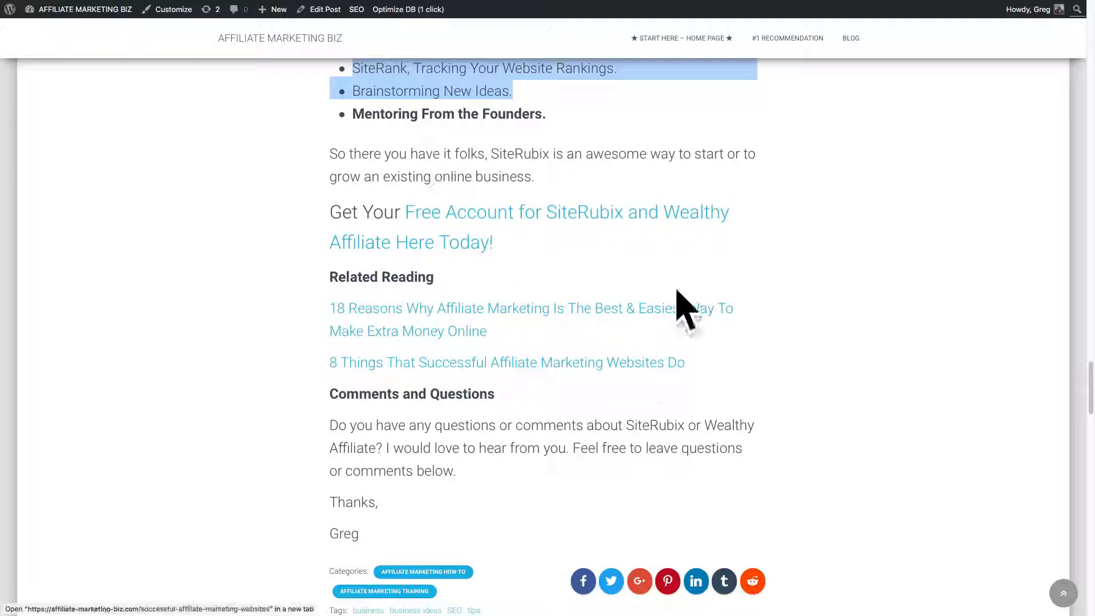